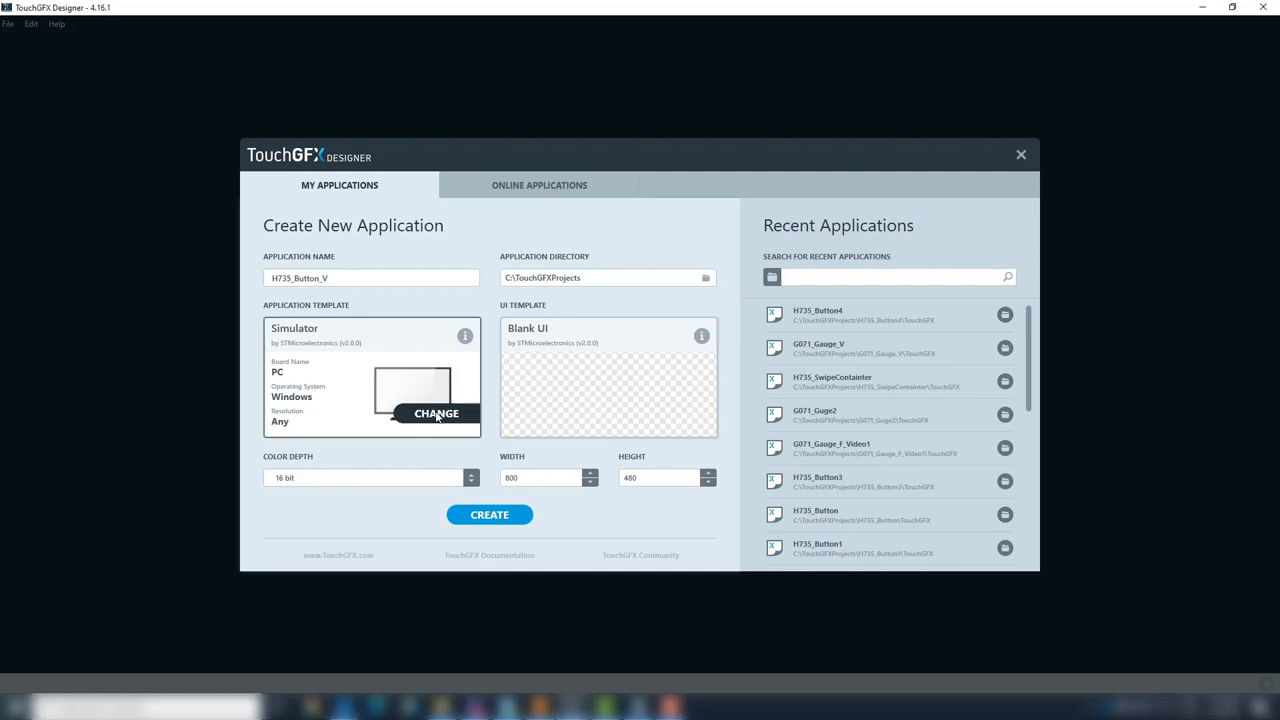
Step: Change the application template, searching 'h7' and choosing the STM32H735G DK board
click(436, 412)
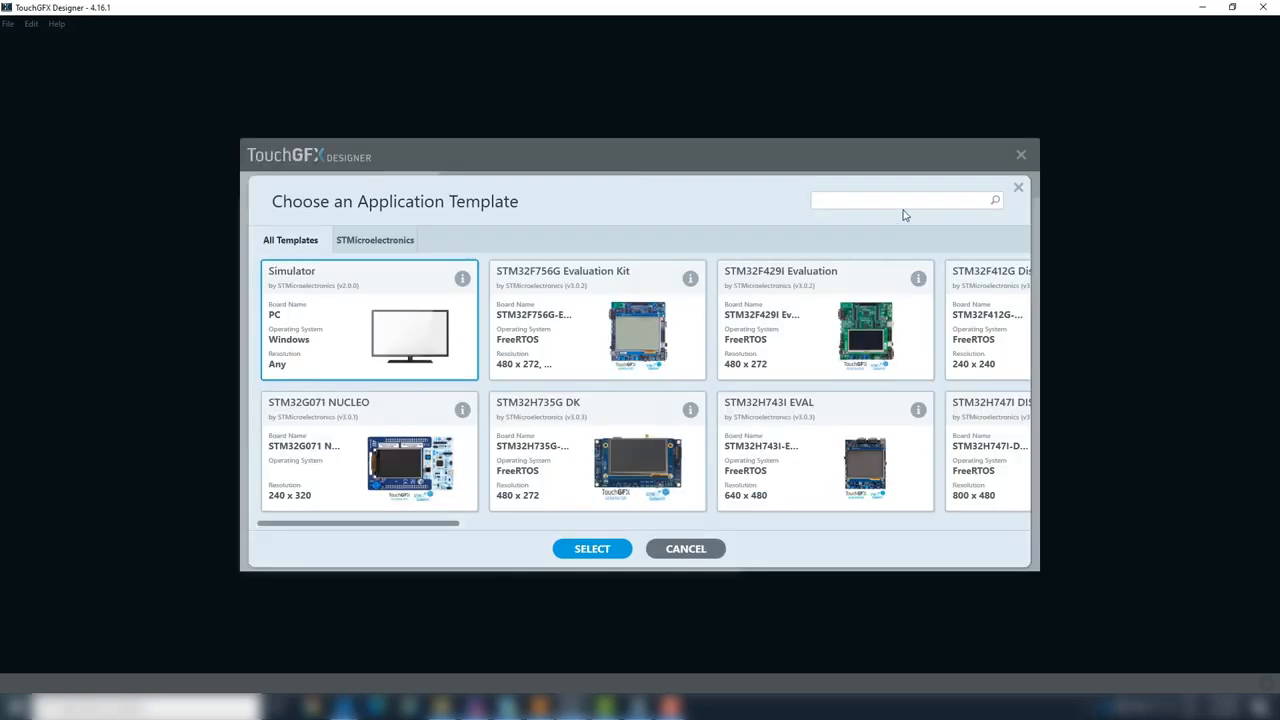
text(h73)
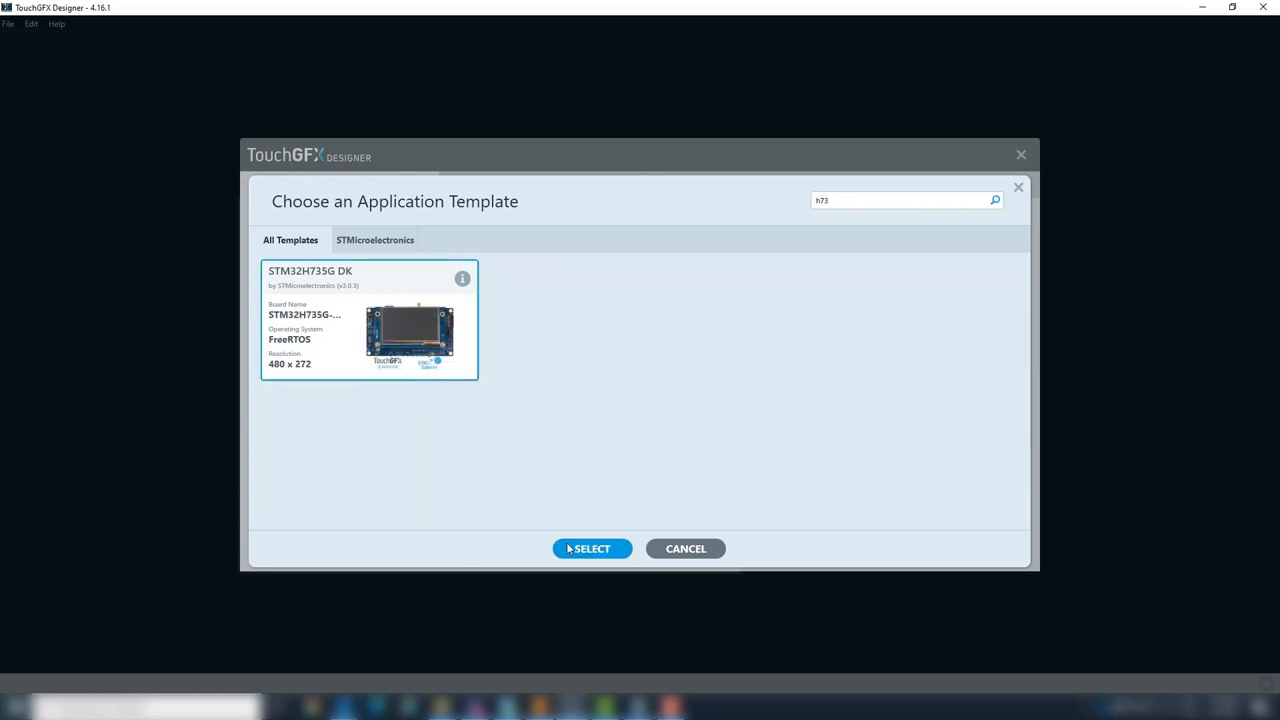
click(592, 548)
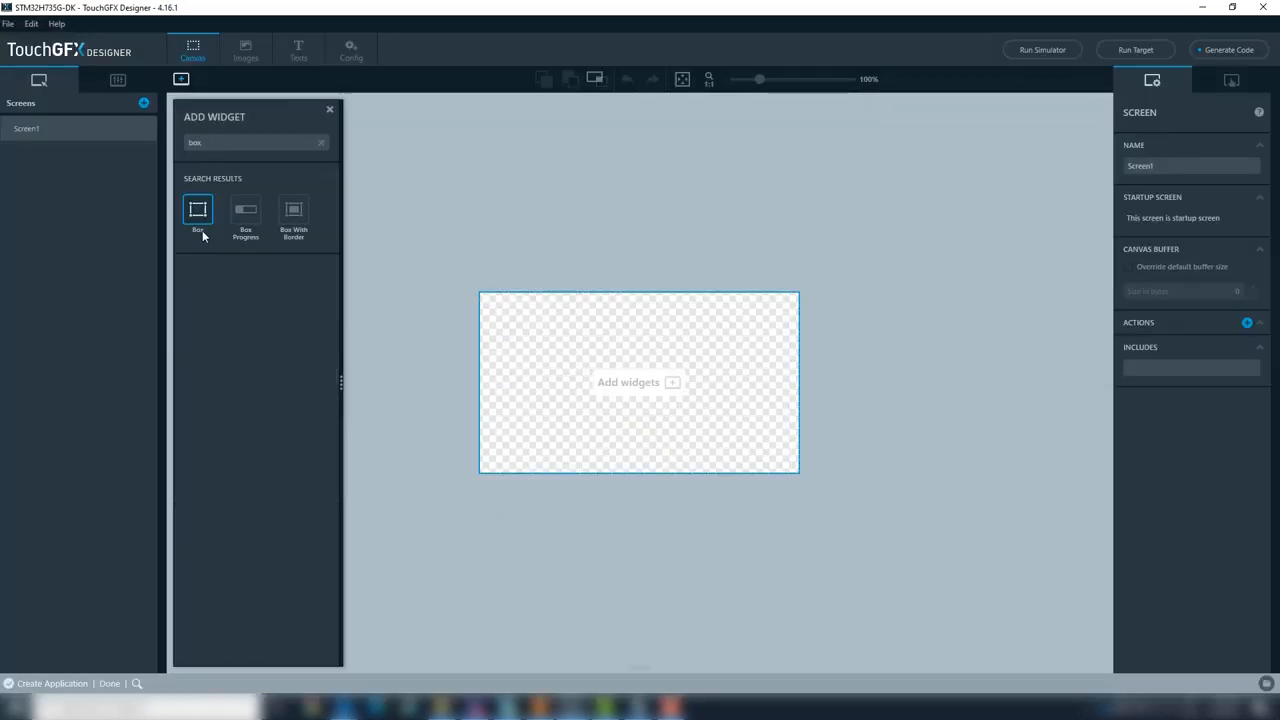
Step: Add a white banner box and an image widget loaded with logoST.png from assets/images
click(196, 212)
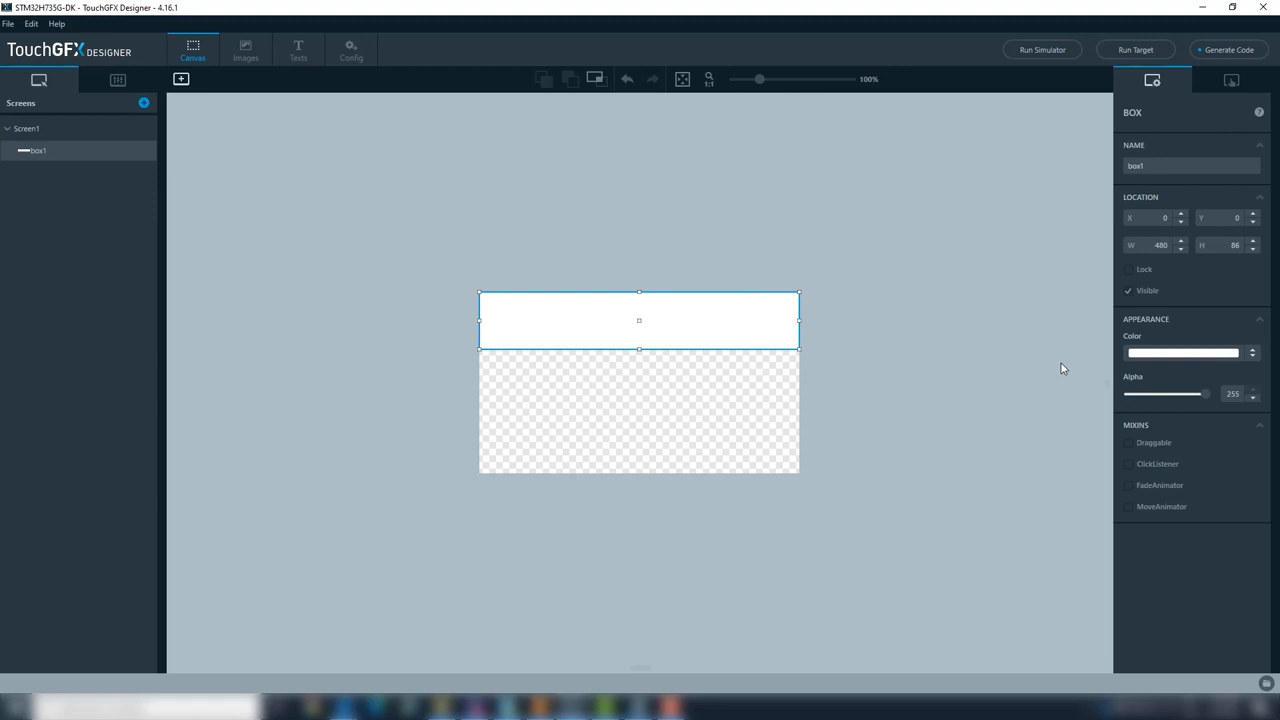
click(180, 80)
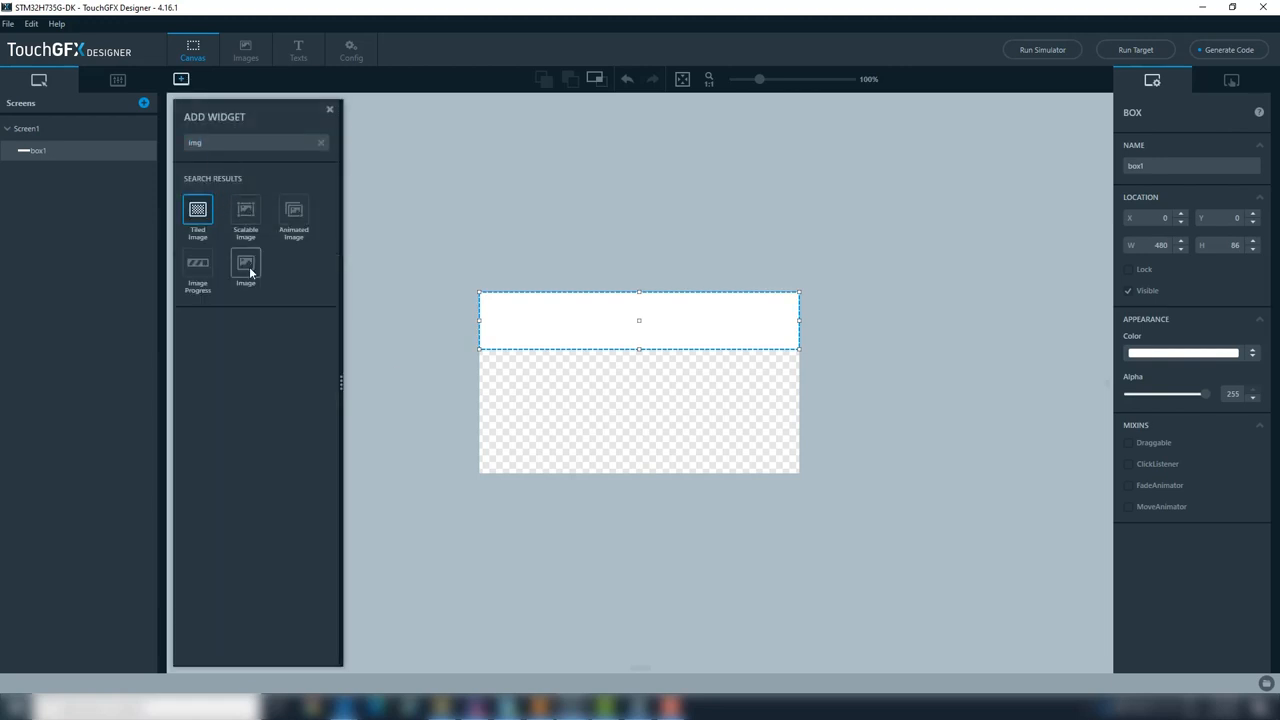
click(244, 270)
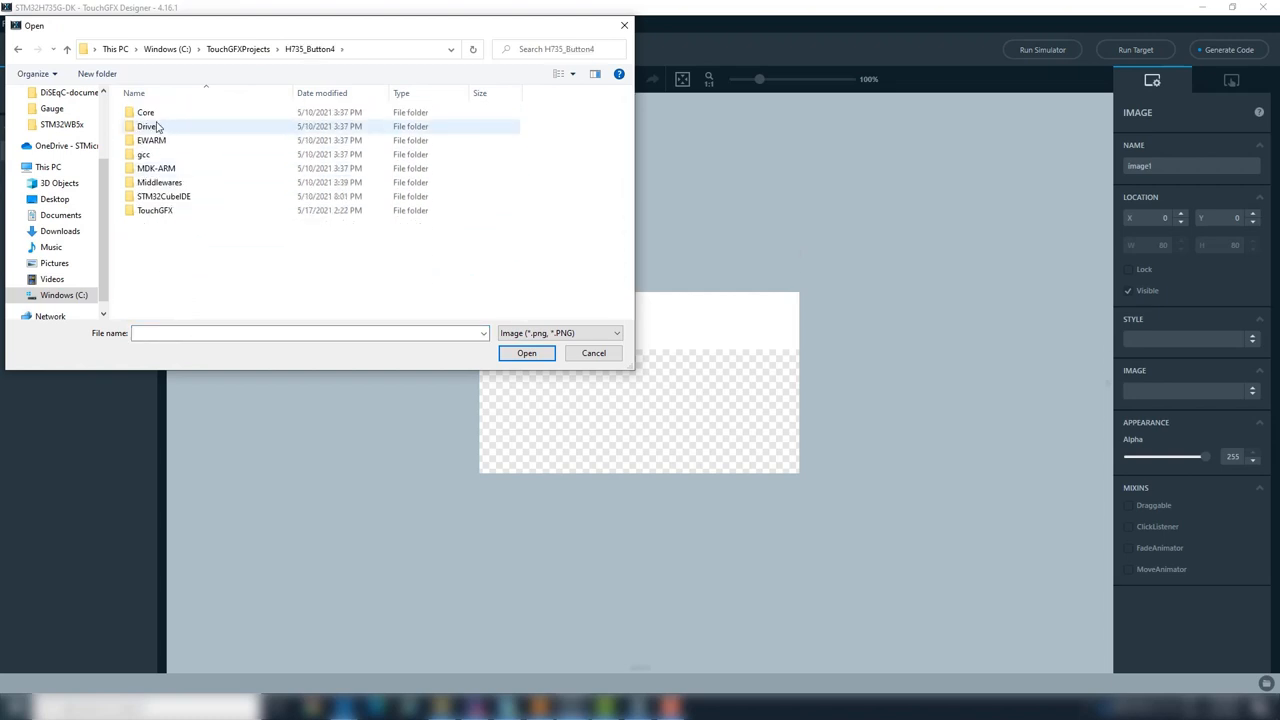
click(228, 124)
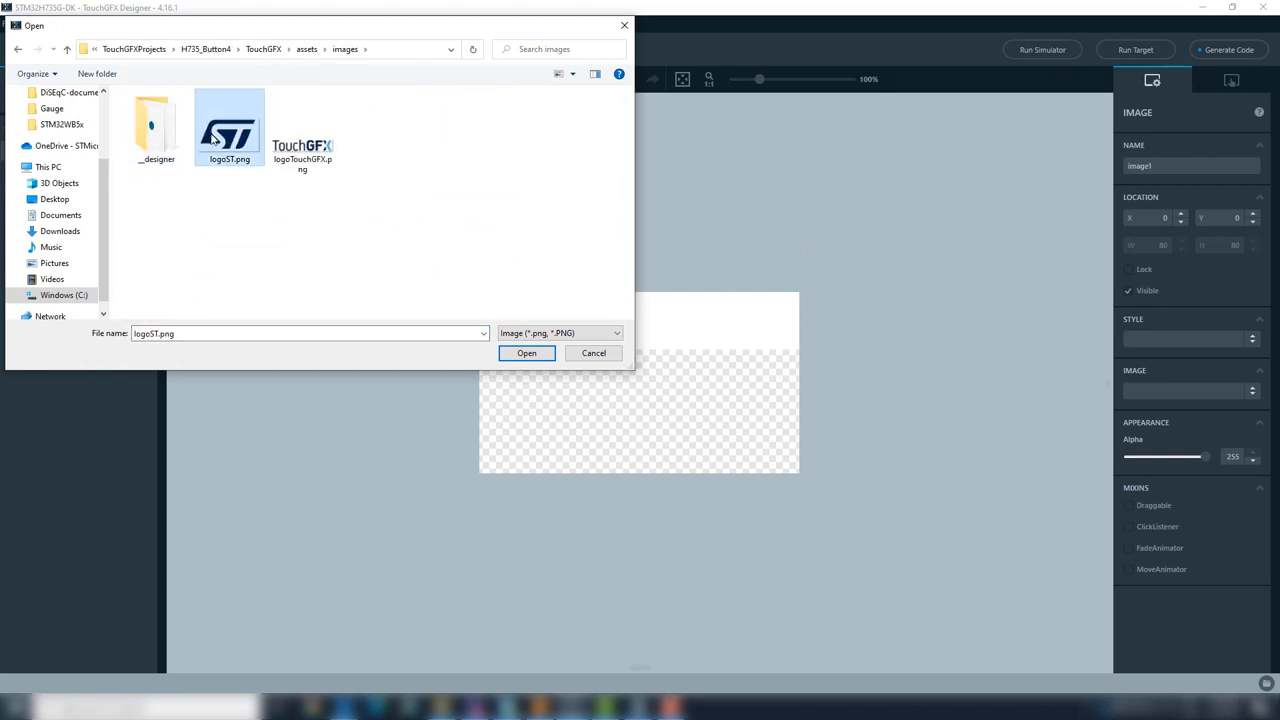
click(526, 352)
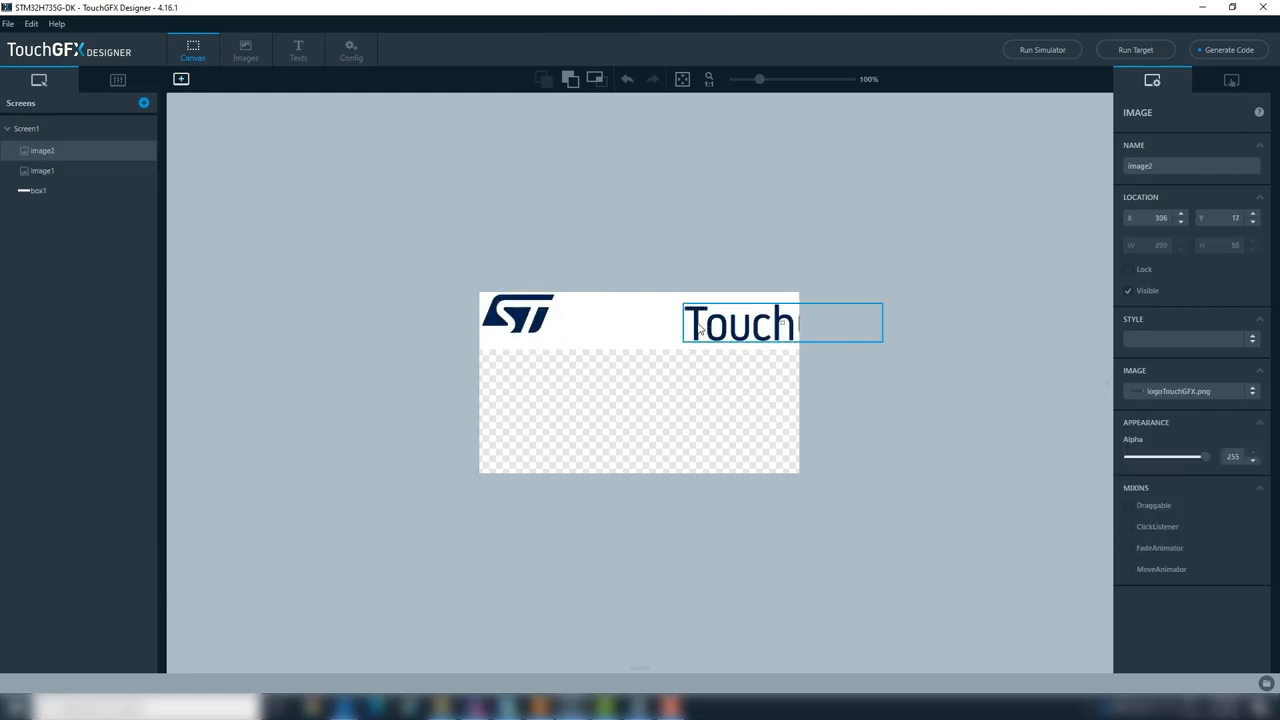
Step: Add a second box widget by searching 'box' in the widget list
click(38, 190)
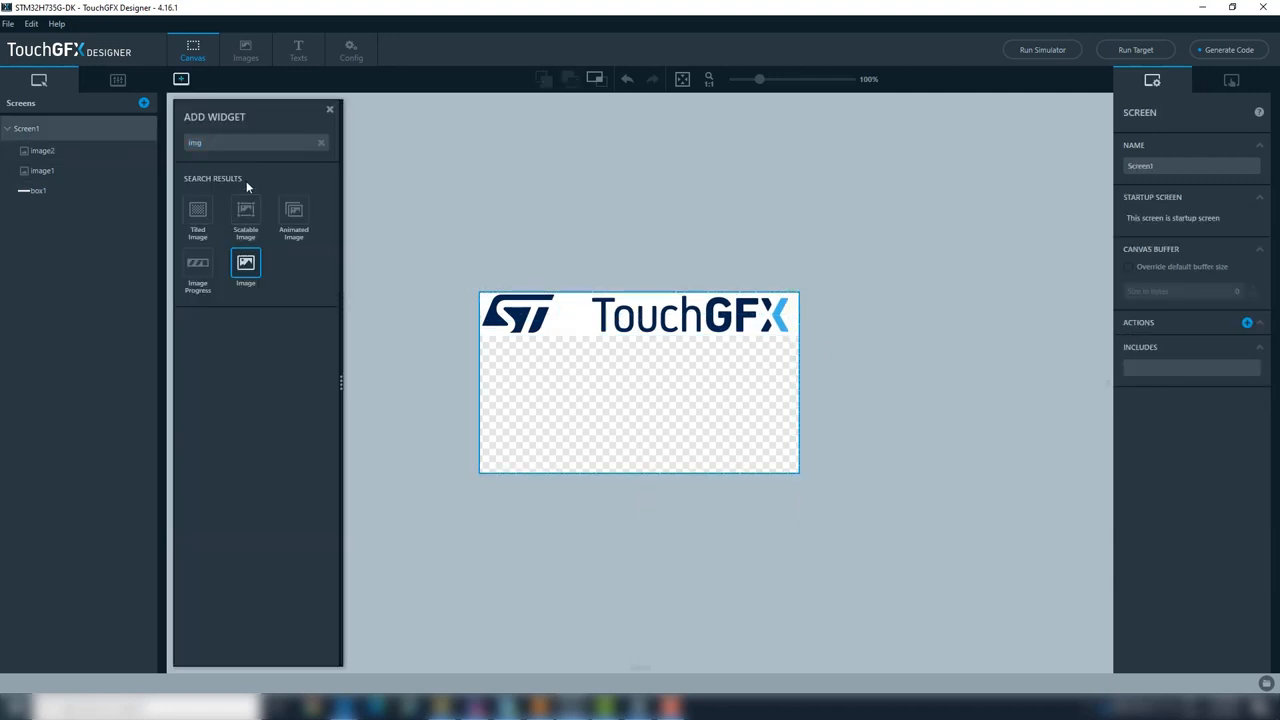
text(box)
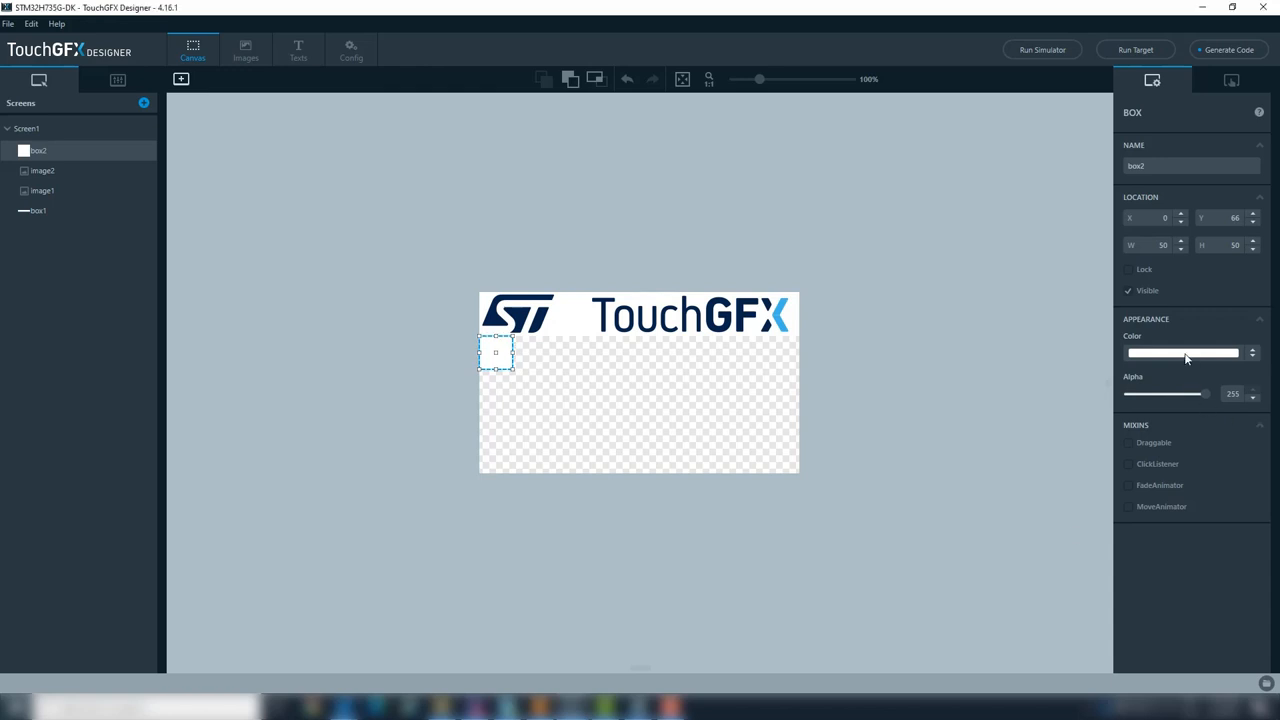
Step: Colour the lower box dark navy, set the button to Round Icon style and make label '1' white
click(1184, 352)
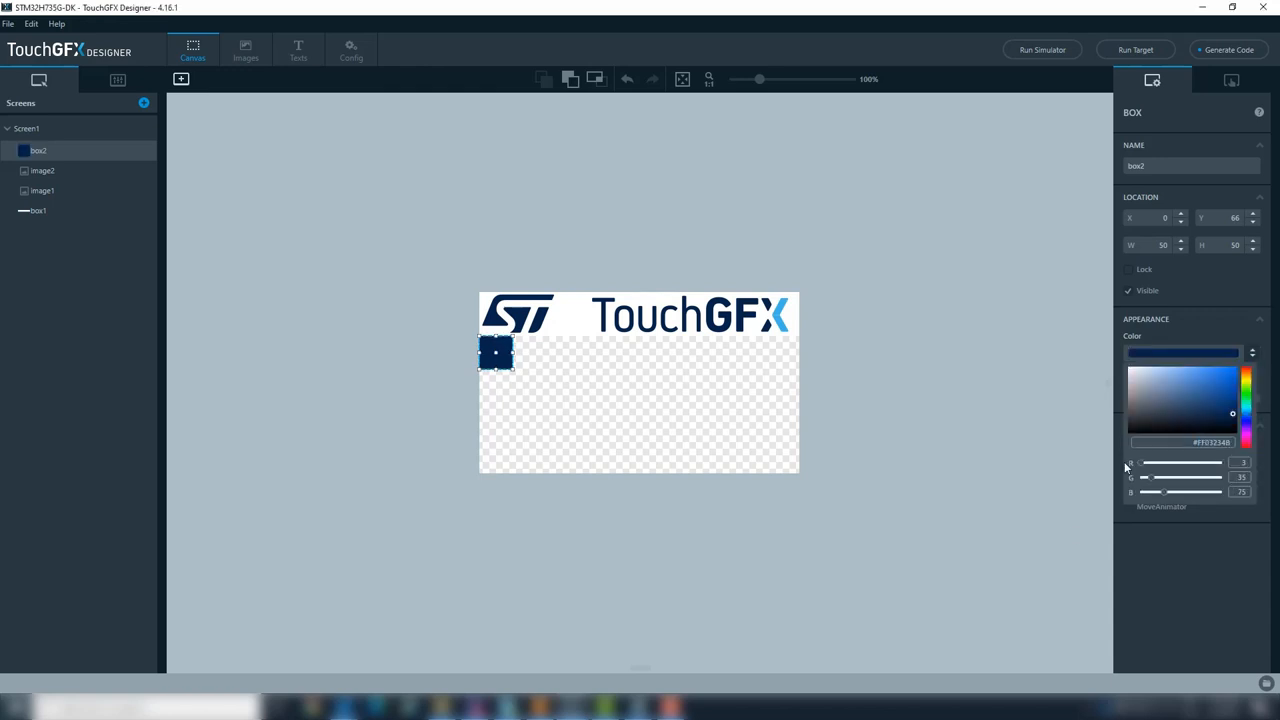
drag(496, 364, 800, 470)
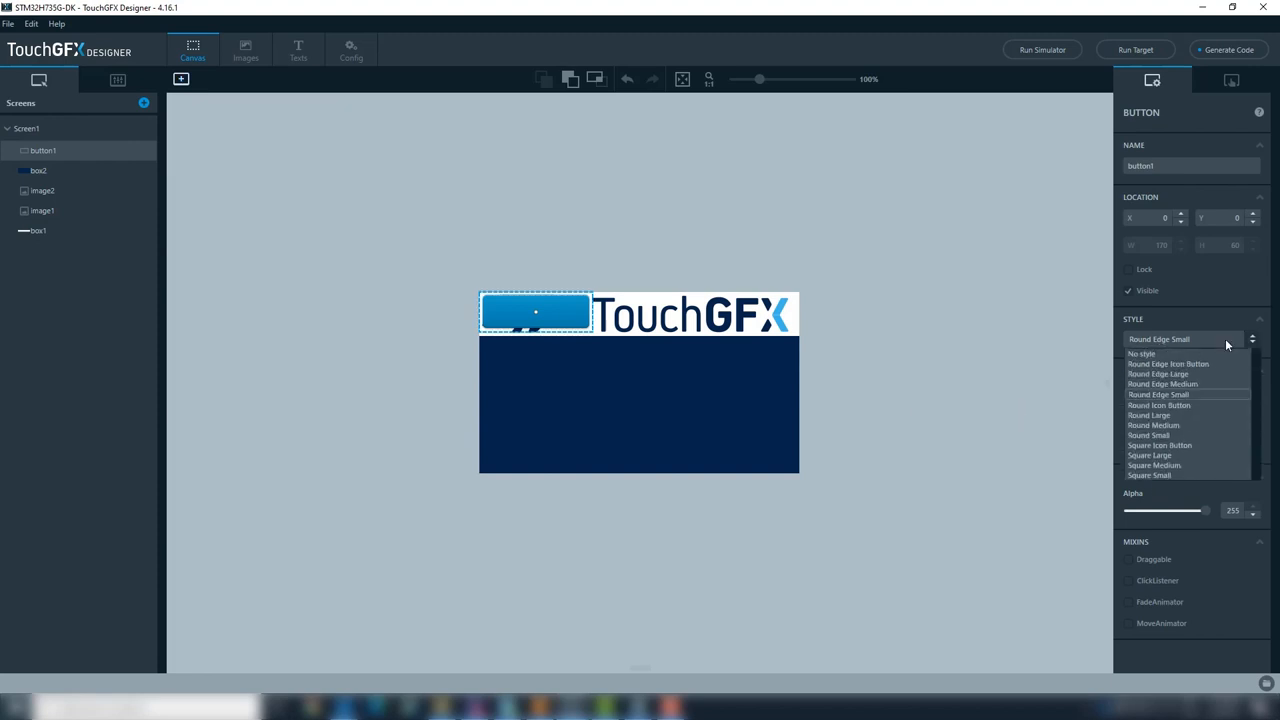
click(1160, 404)
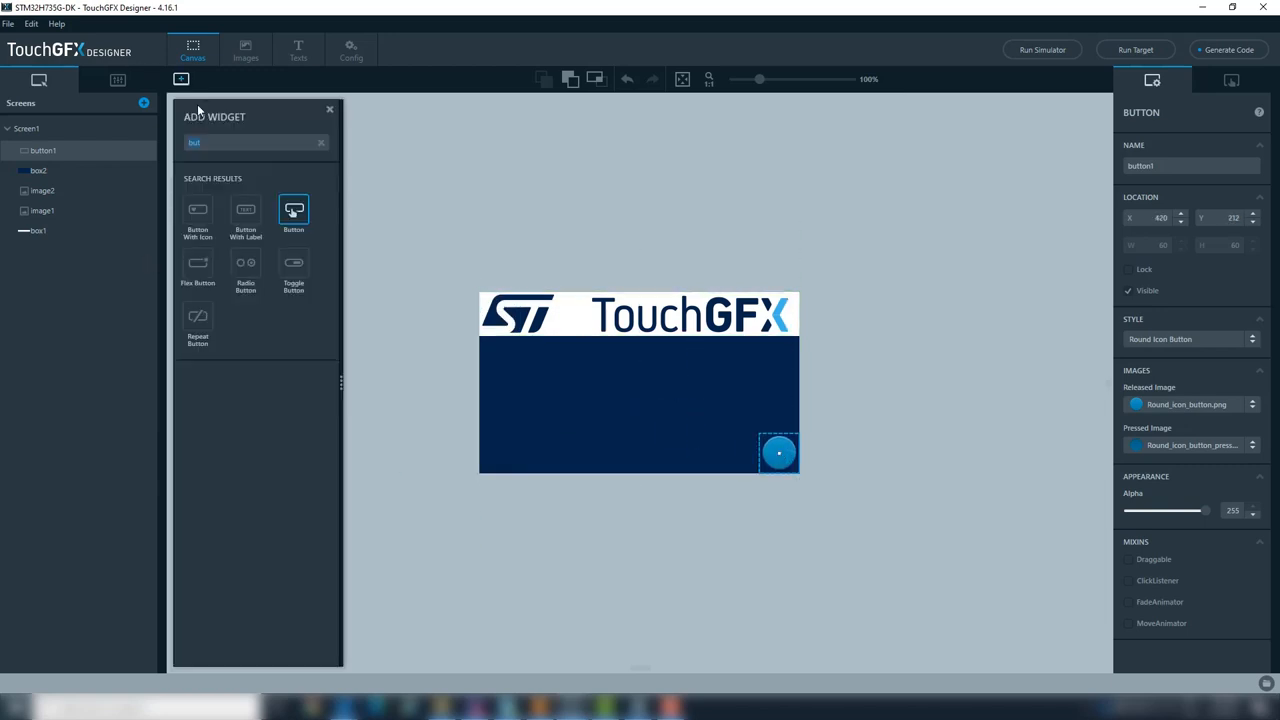
mouse_move(200, 112)
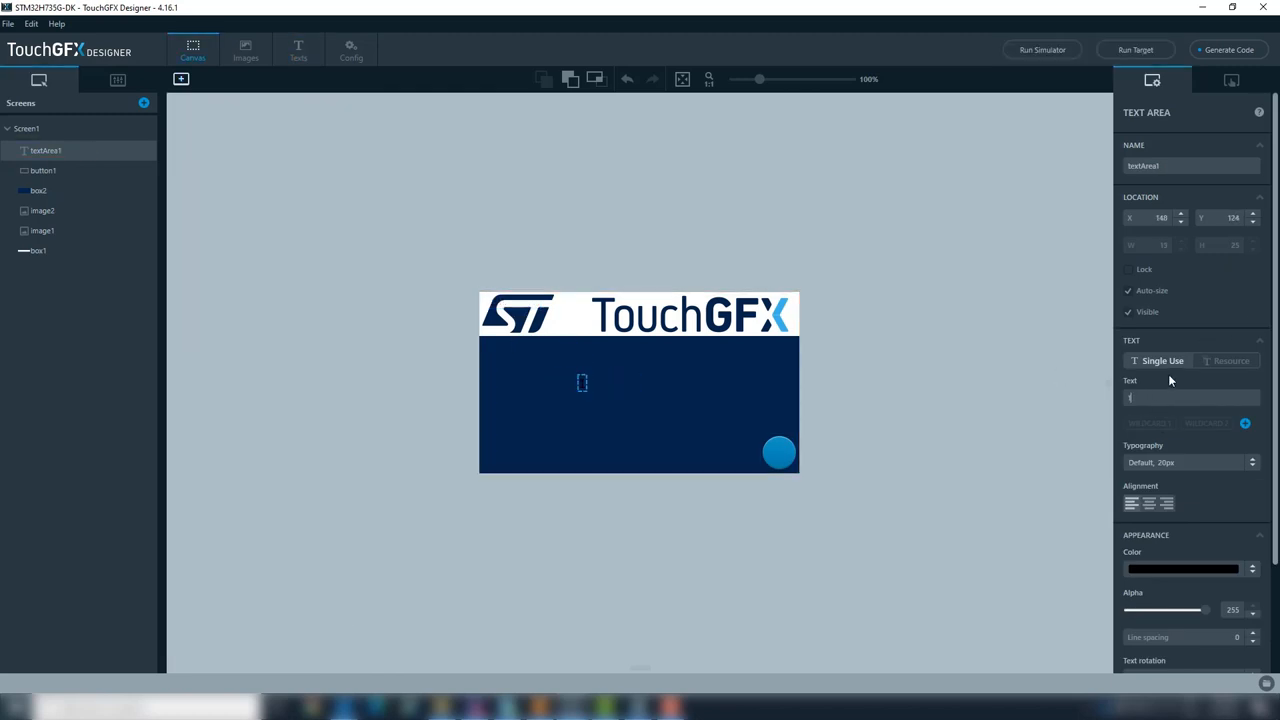
click(1182, 568)
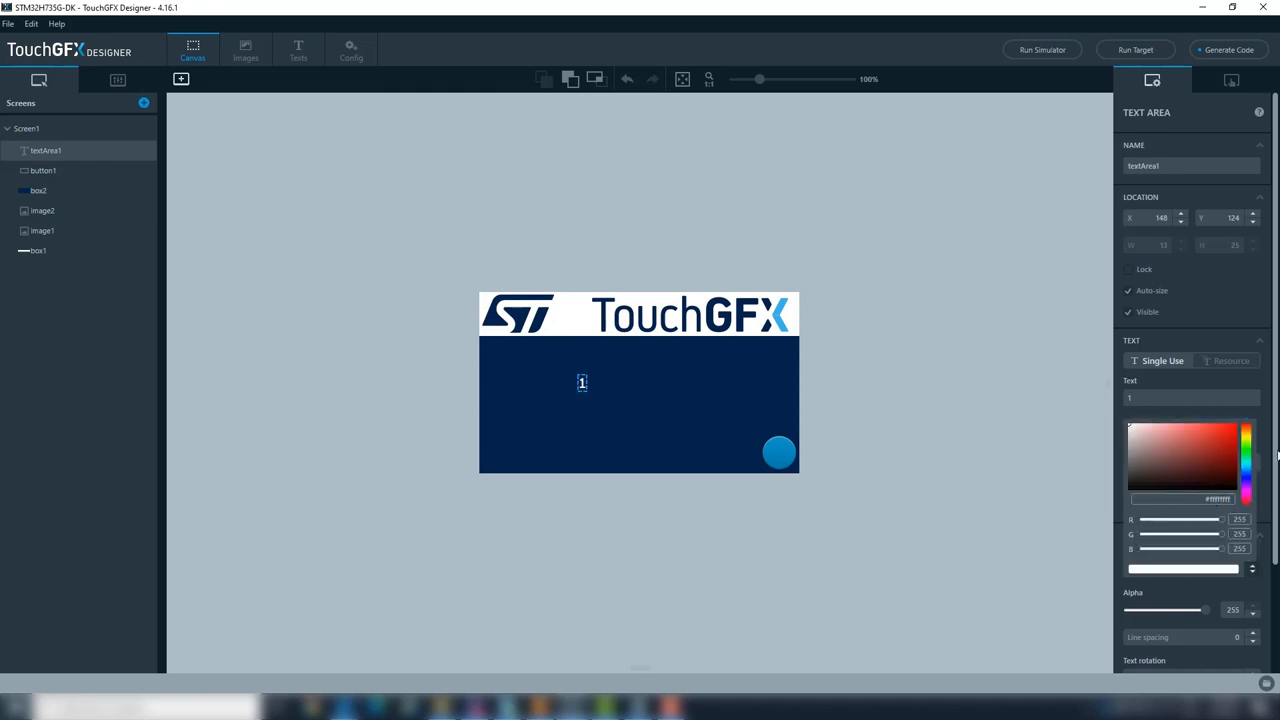
click(1184, 440)
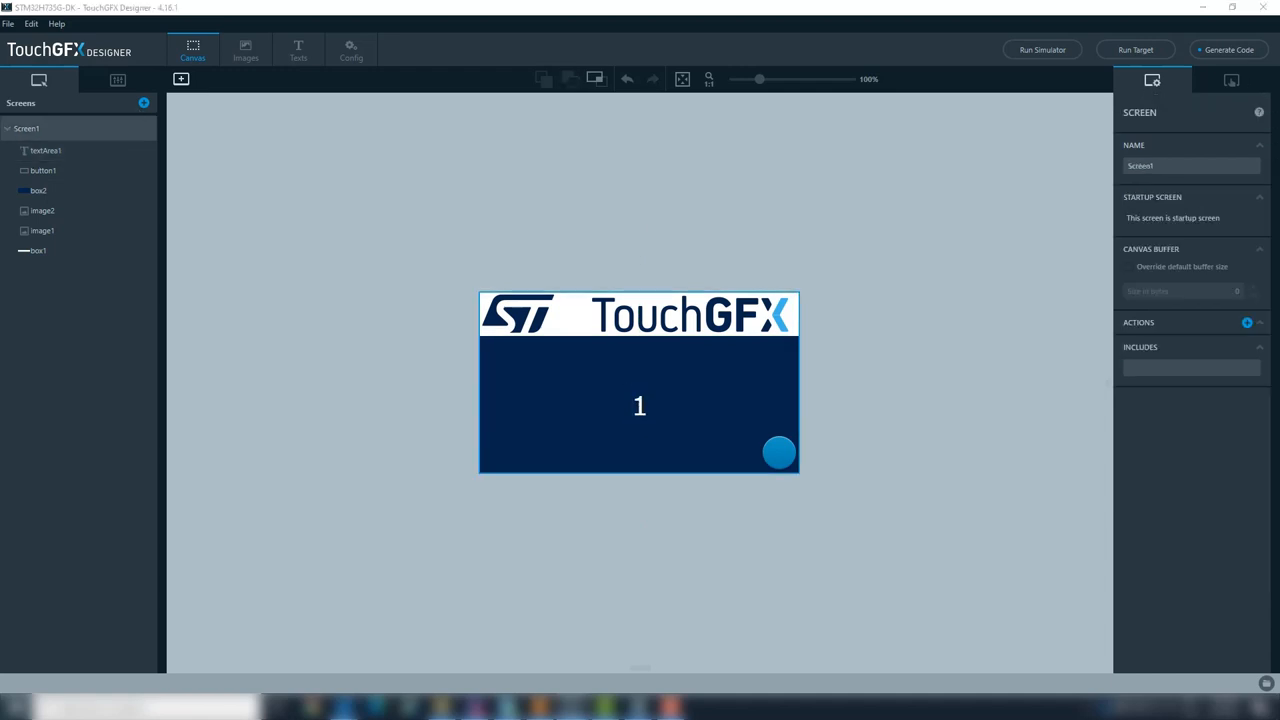
Step: Add Screen2 and paste Screen1's widgets into it
click(180, 80)
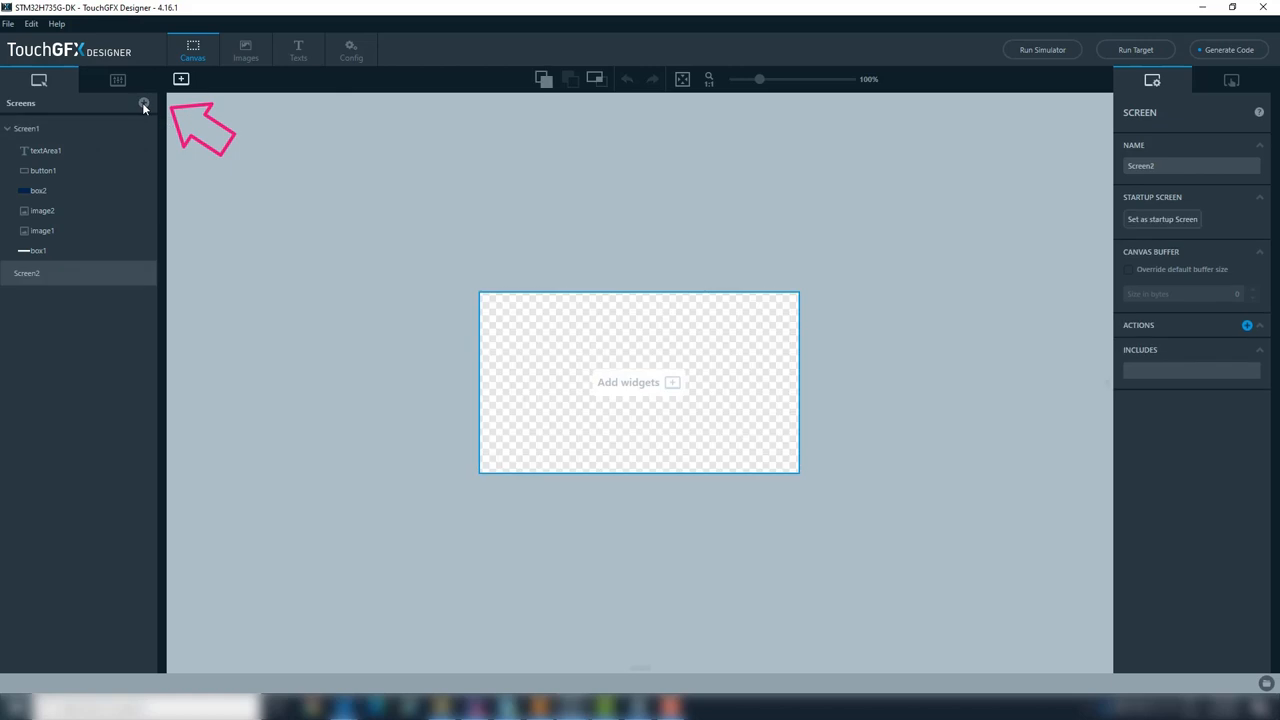
click(44, 150)
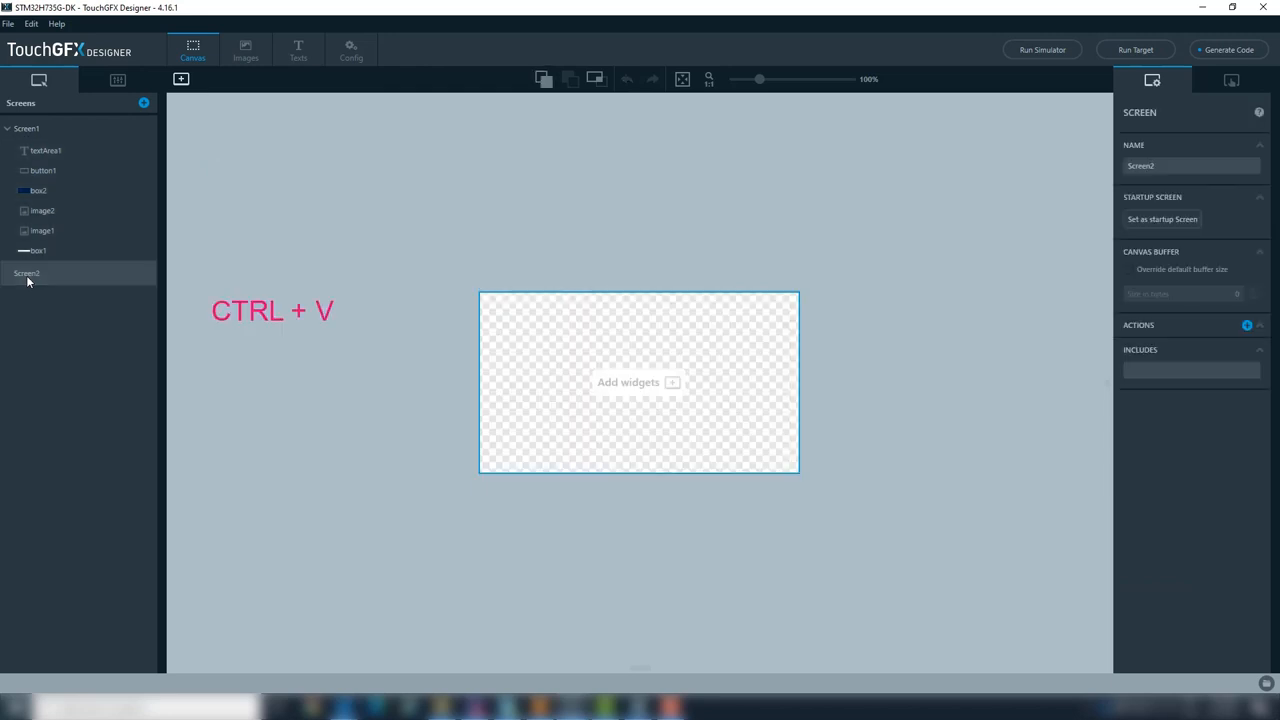
key(ctrl+v)
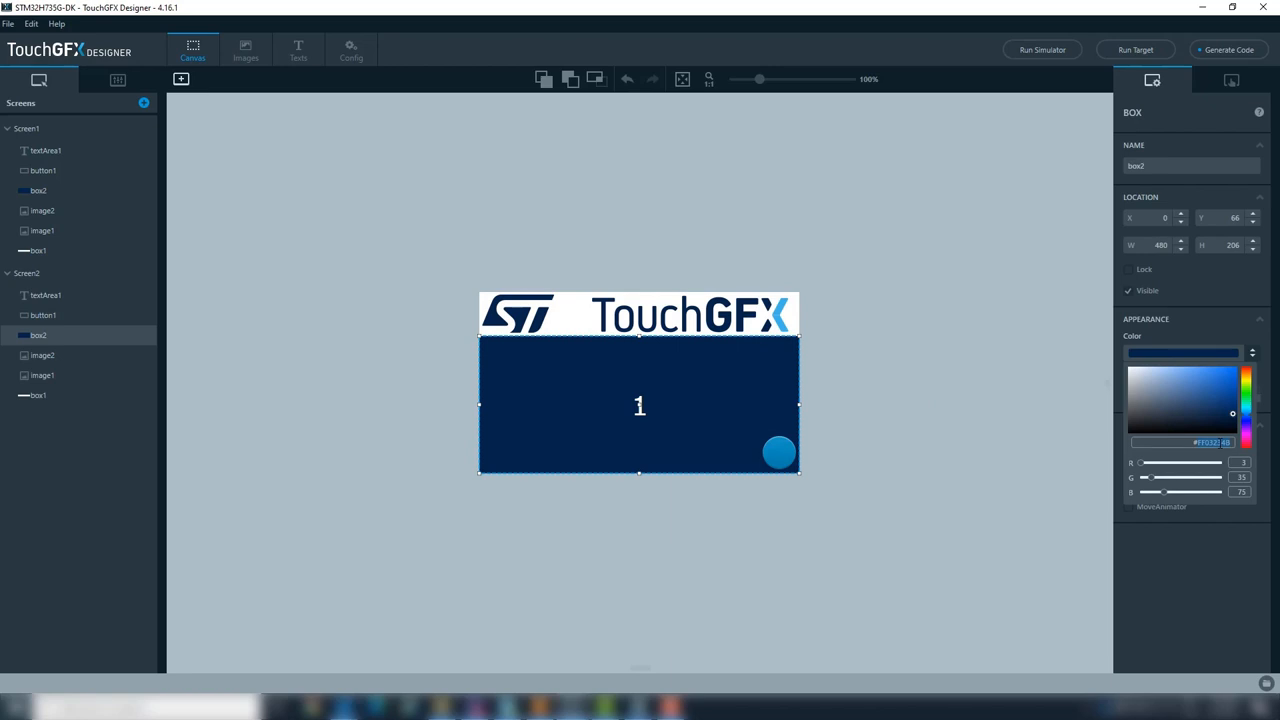
Step: Give Screen2 a light blue box and label text '2', then return to Screen1
click(1208, 374)
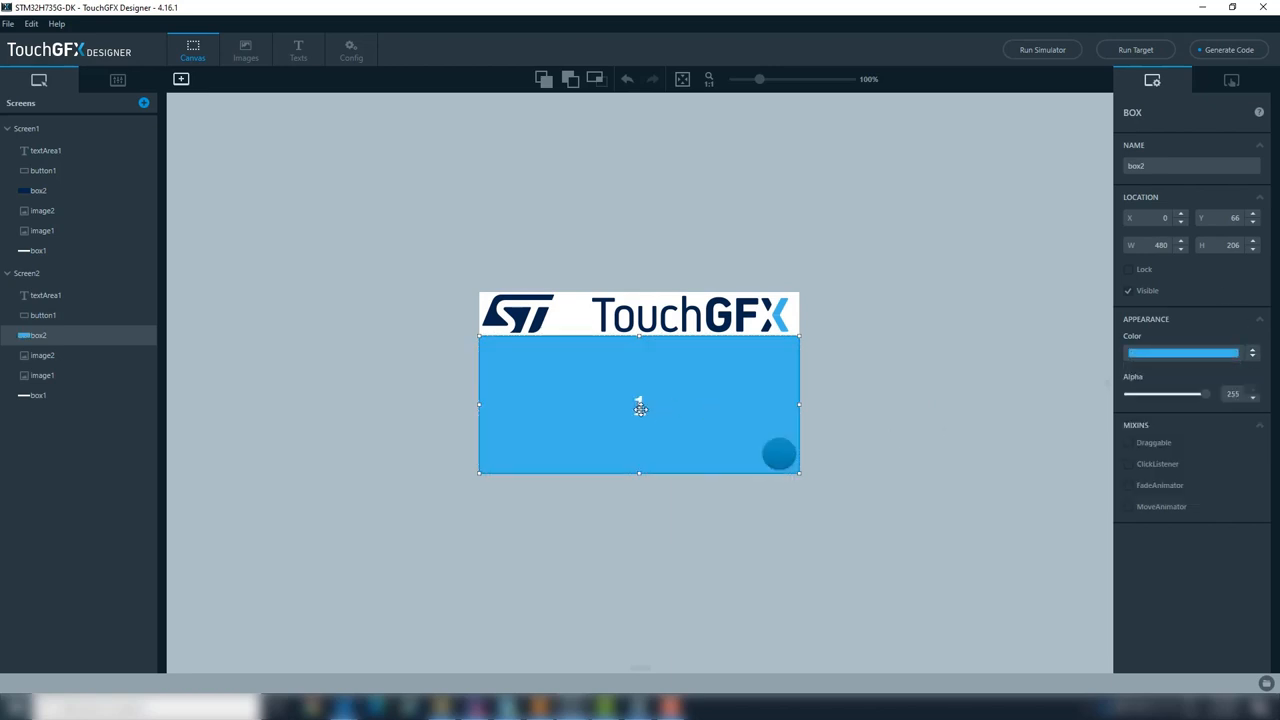
click(44, 296)
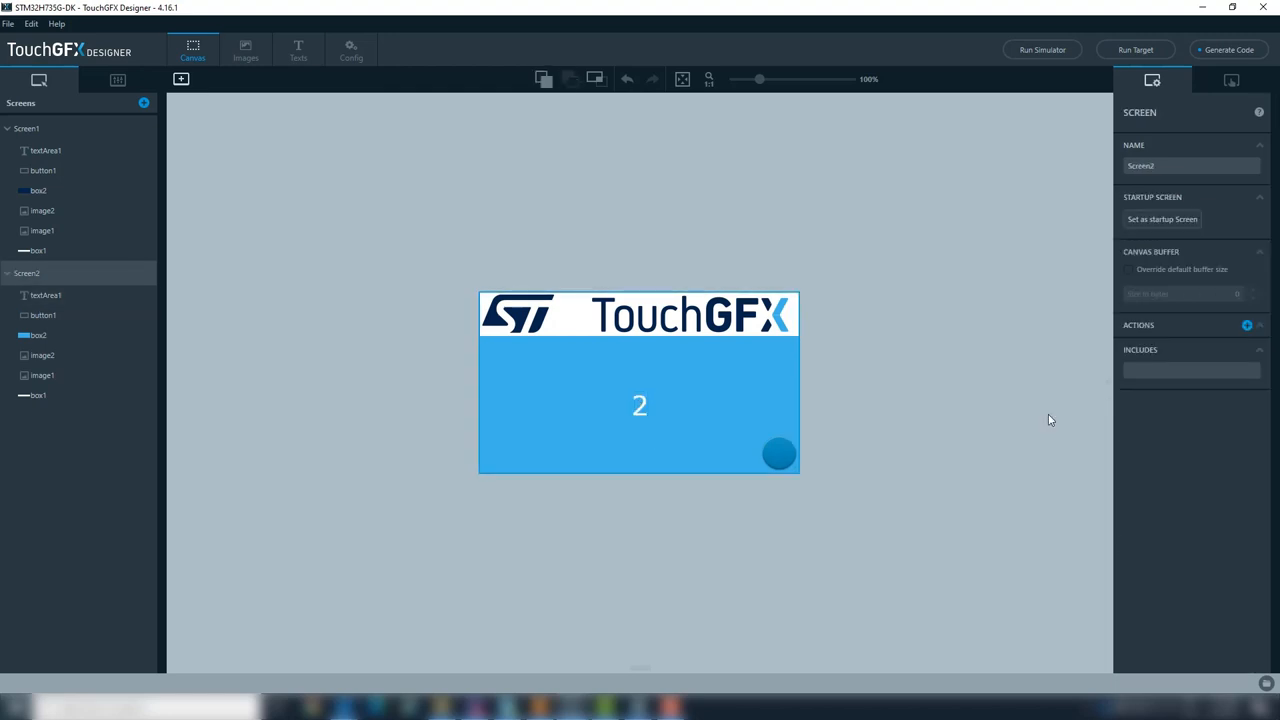
click(26, 128)
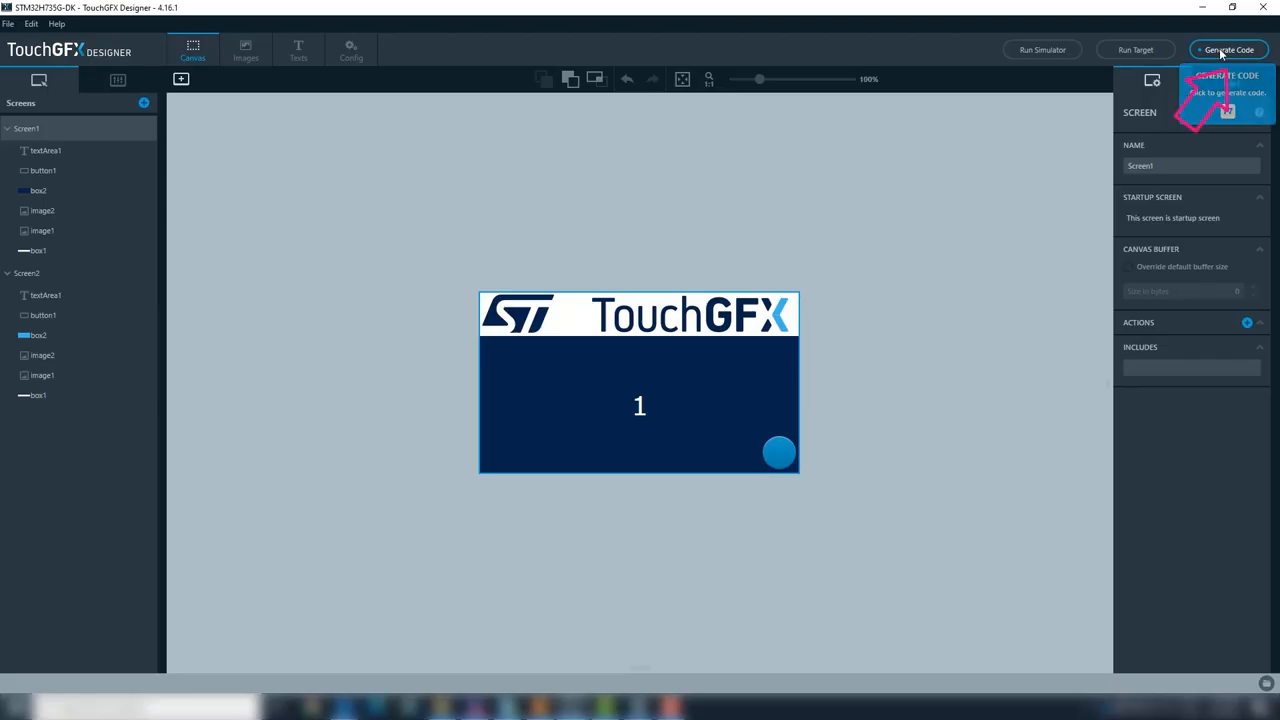
Step: Run Generate Code for the two-screen project
click(1228, 48)
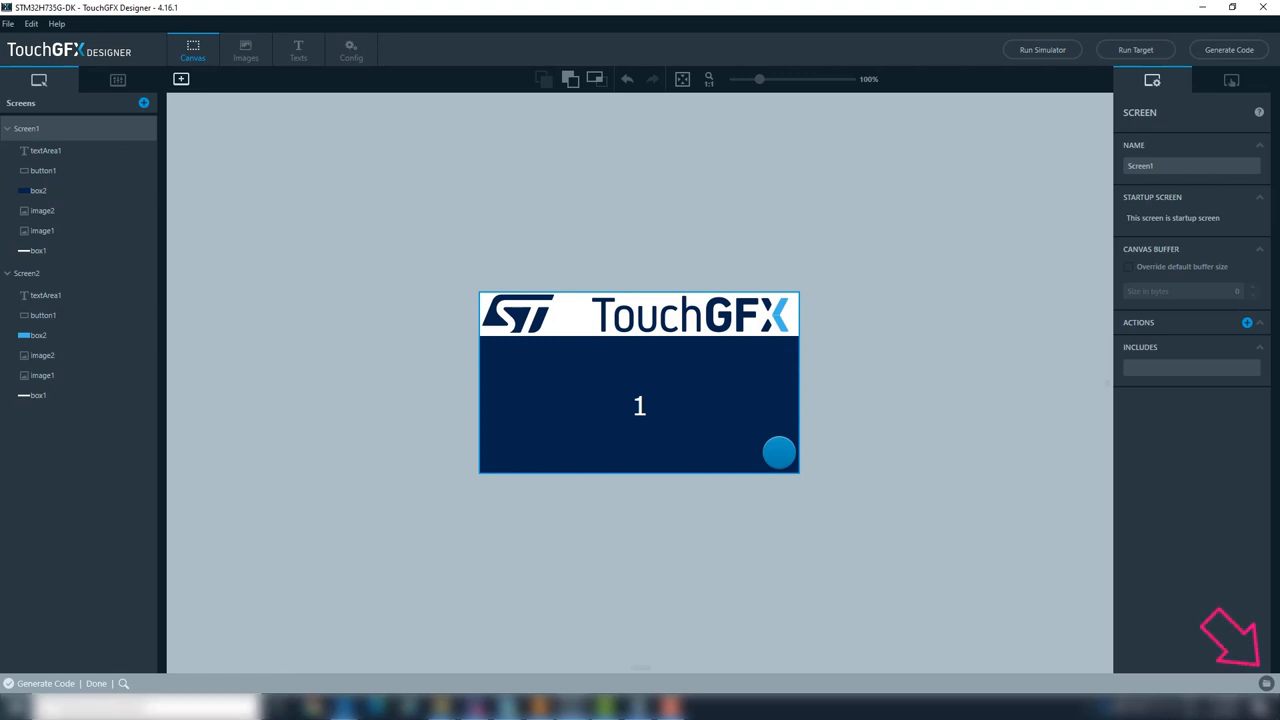
mouse_move(1264, 684)
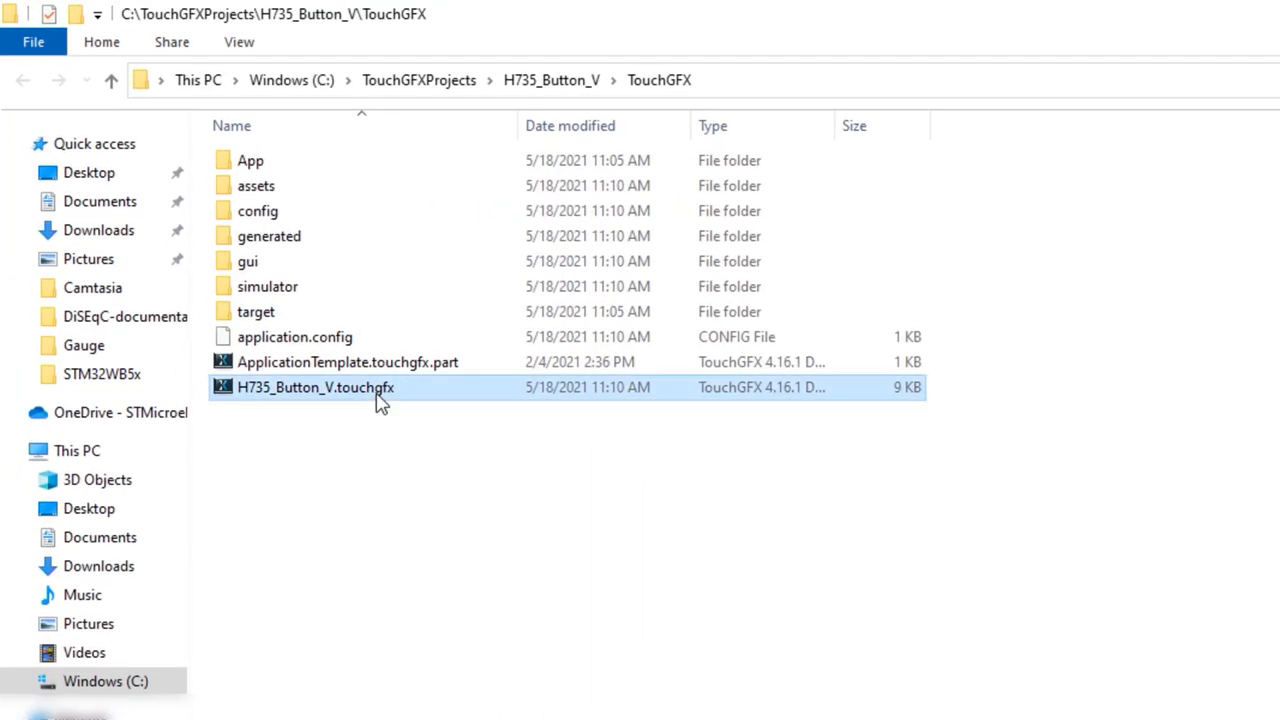
Step: Open H735_Button_V.touchgfx from the TouchGFX folder in Sublime Text
right_click(316, 388)
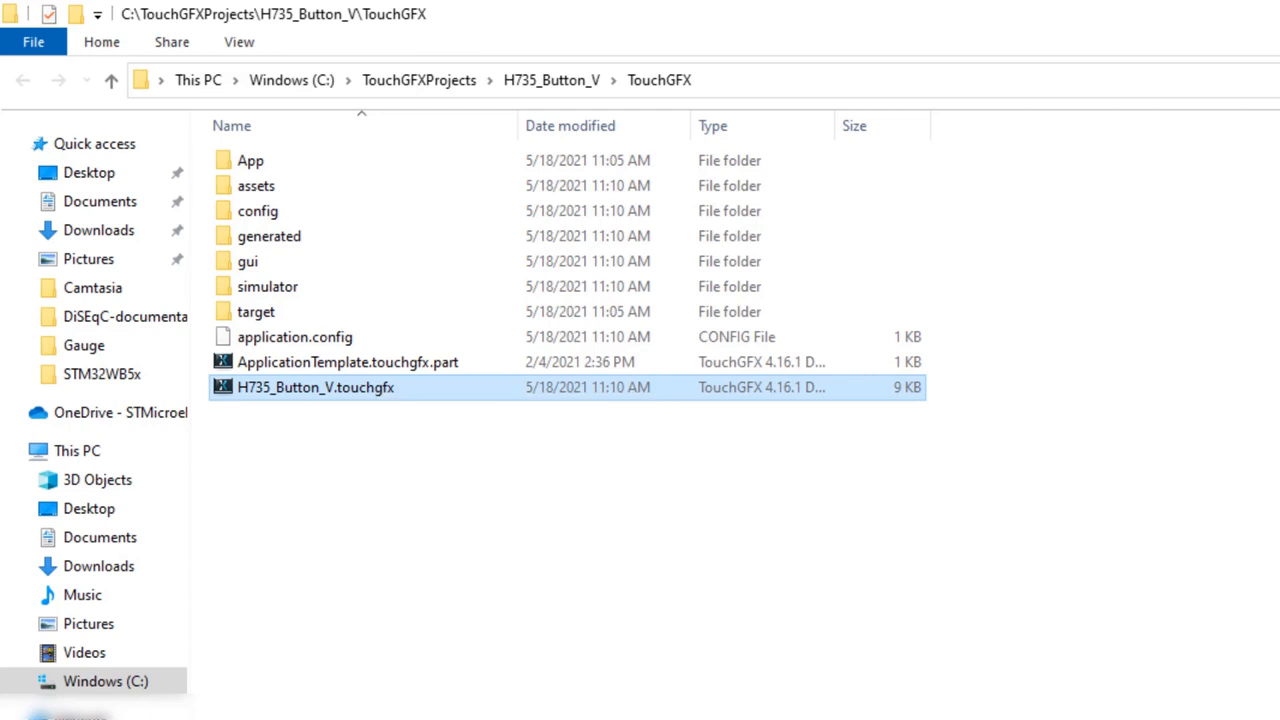
double_click(316, 388)
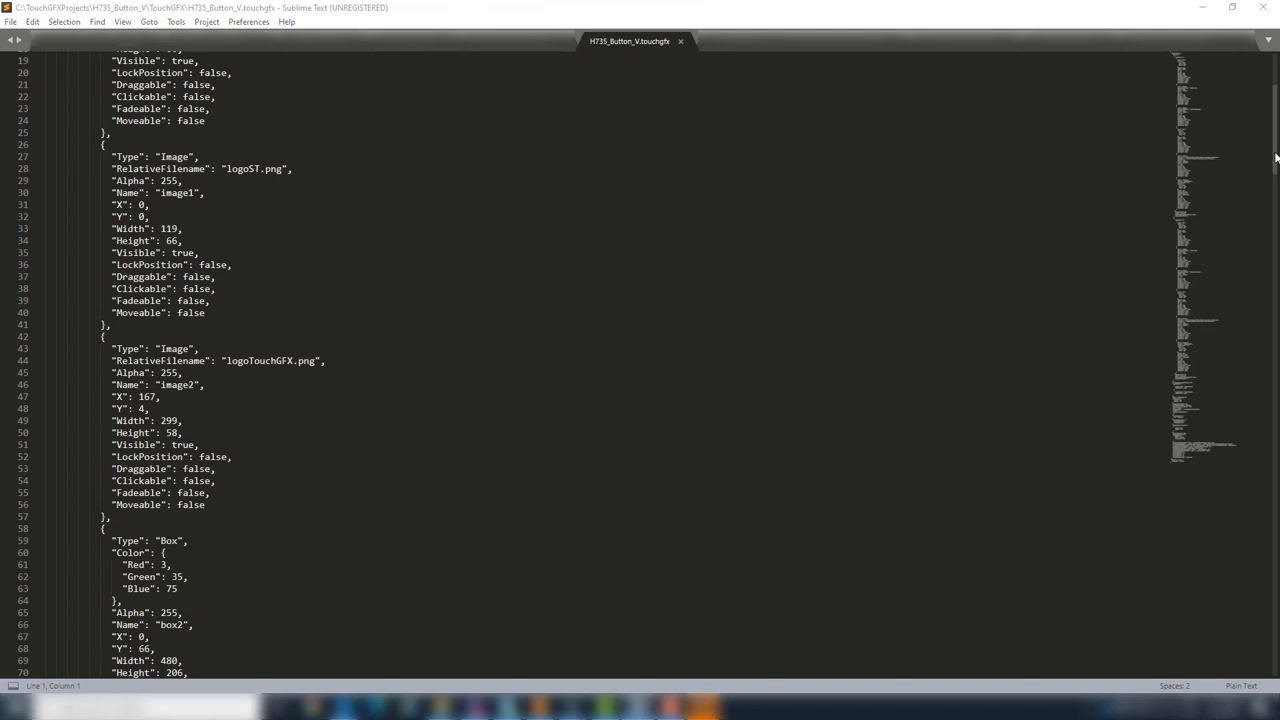
Step: Add PhysicalButtons entries Key 0 HW_Push and Key 1 NONE, then save the file
scroll(down, 3)
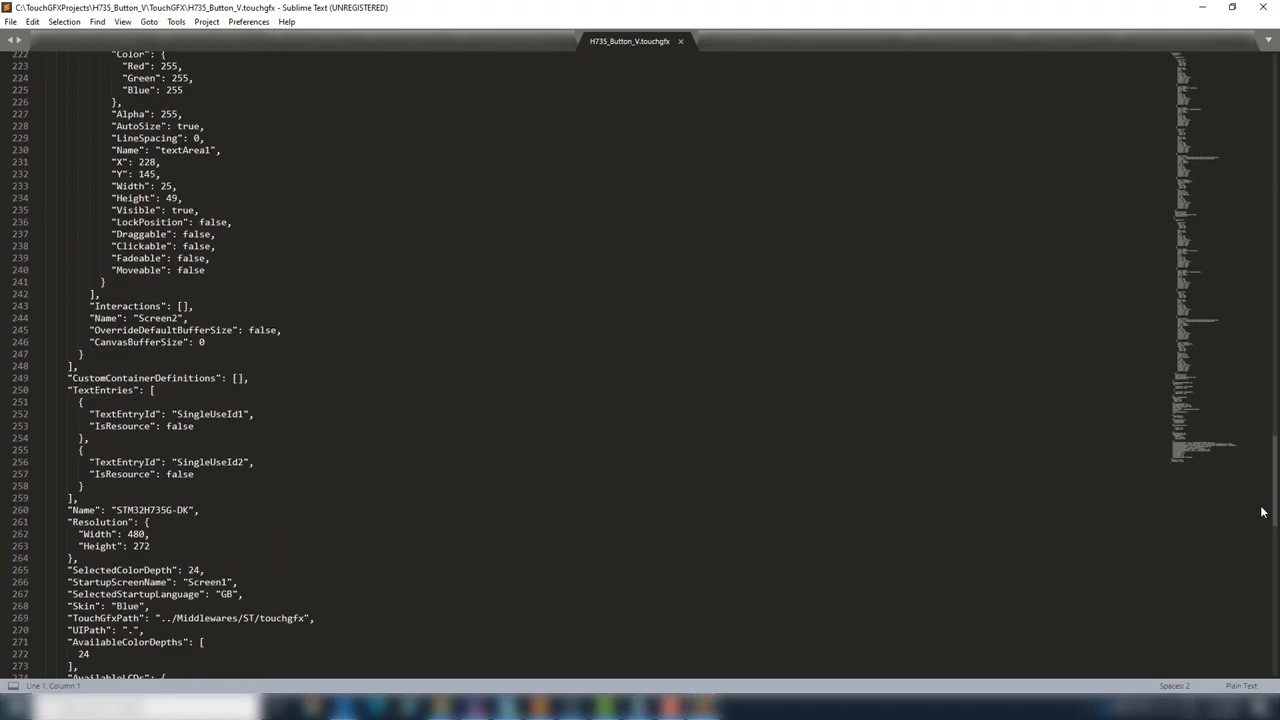
scroll(down, 3)
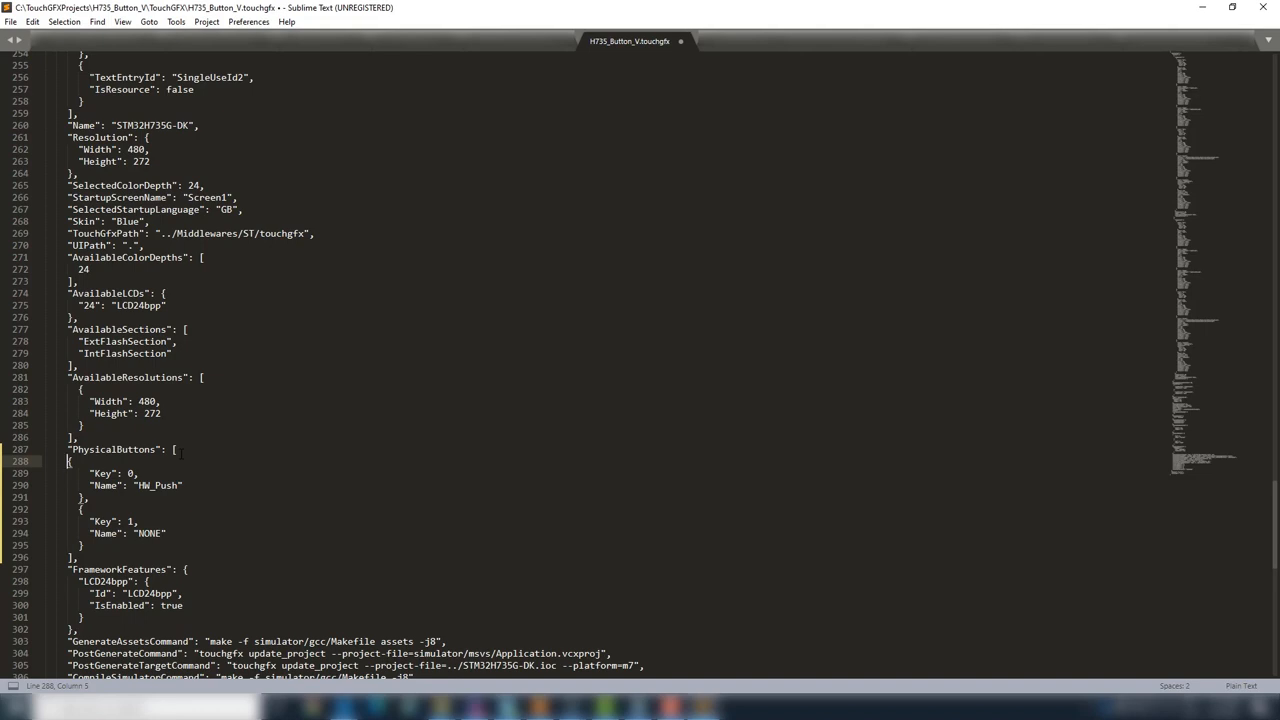
key(ctrl+s)
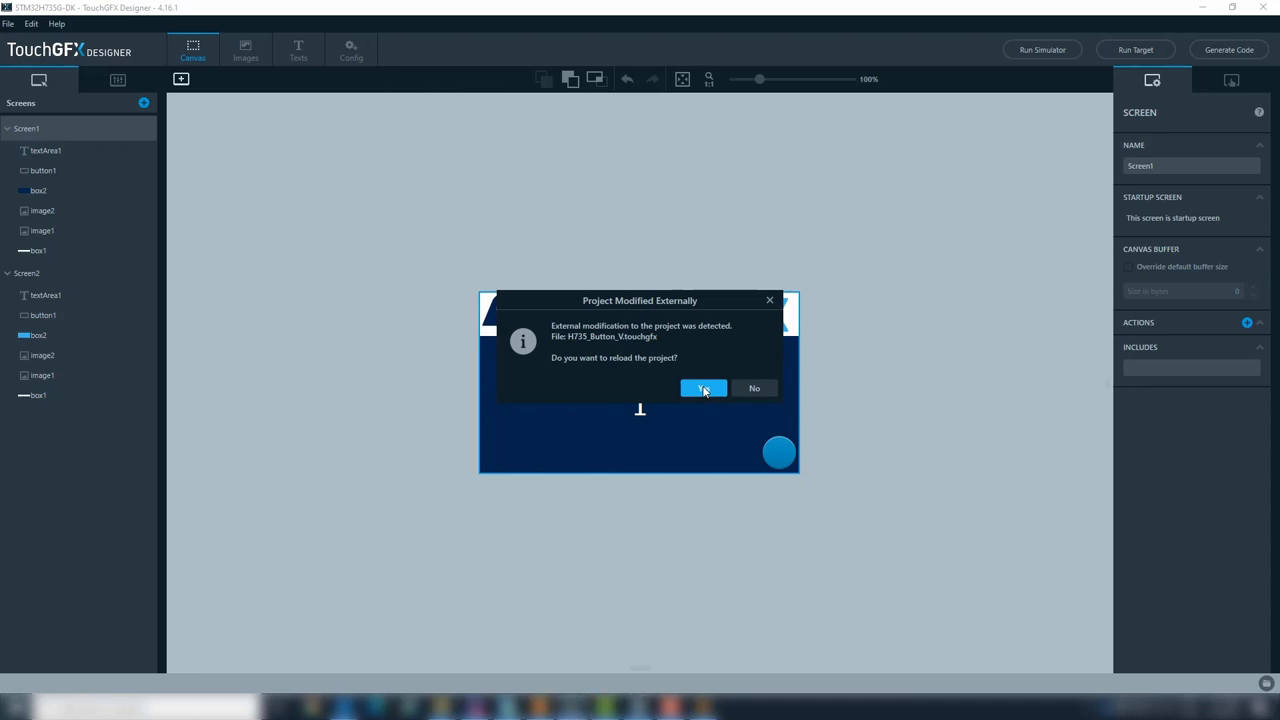
Step: Reload the externally modified project and run Generate Code again
click(704, 388)
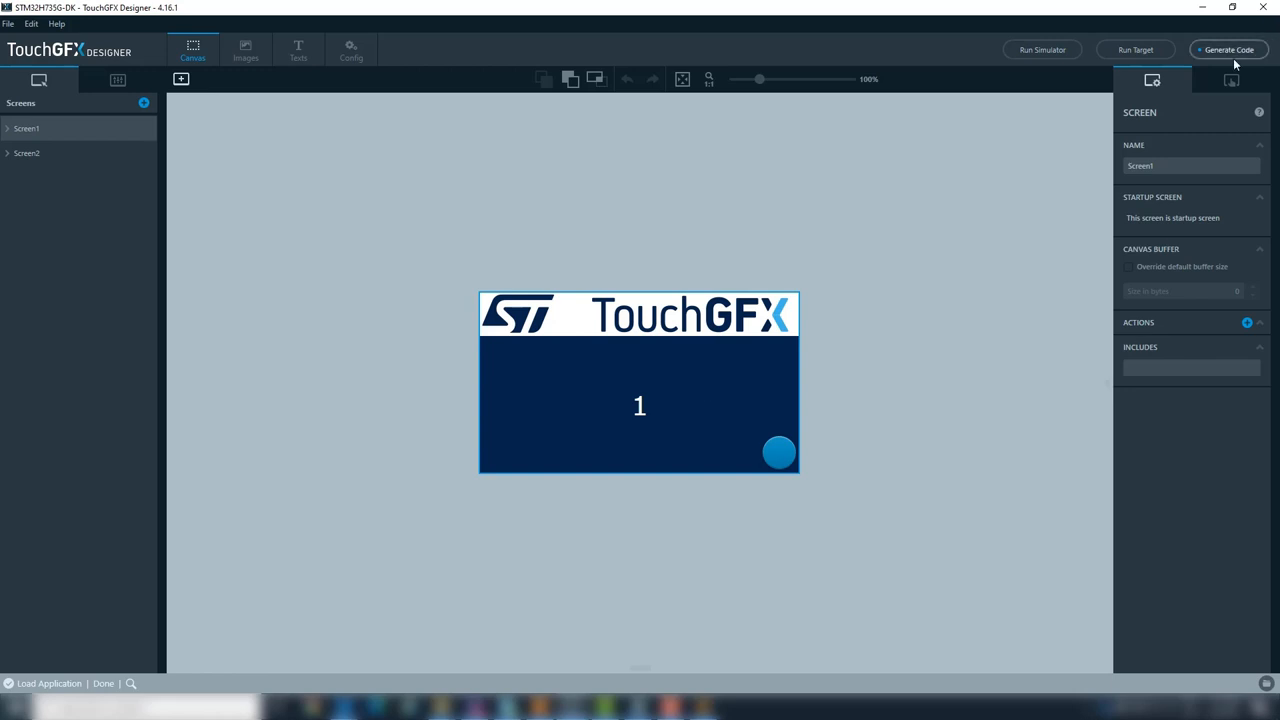
click(1228, 48)
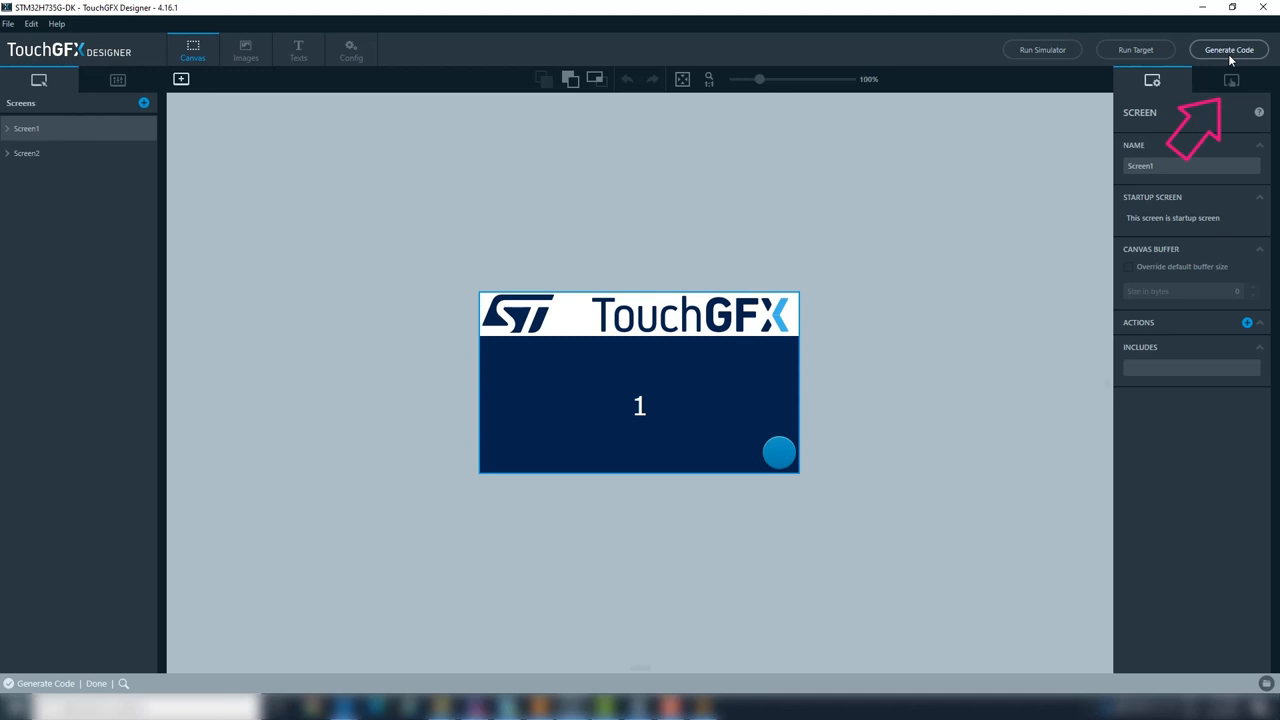
Step: Add an interaction: button1 clicked triggers Change screen to Screen2
click(1232, 80)
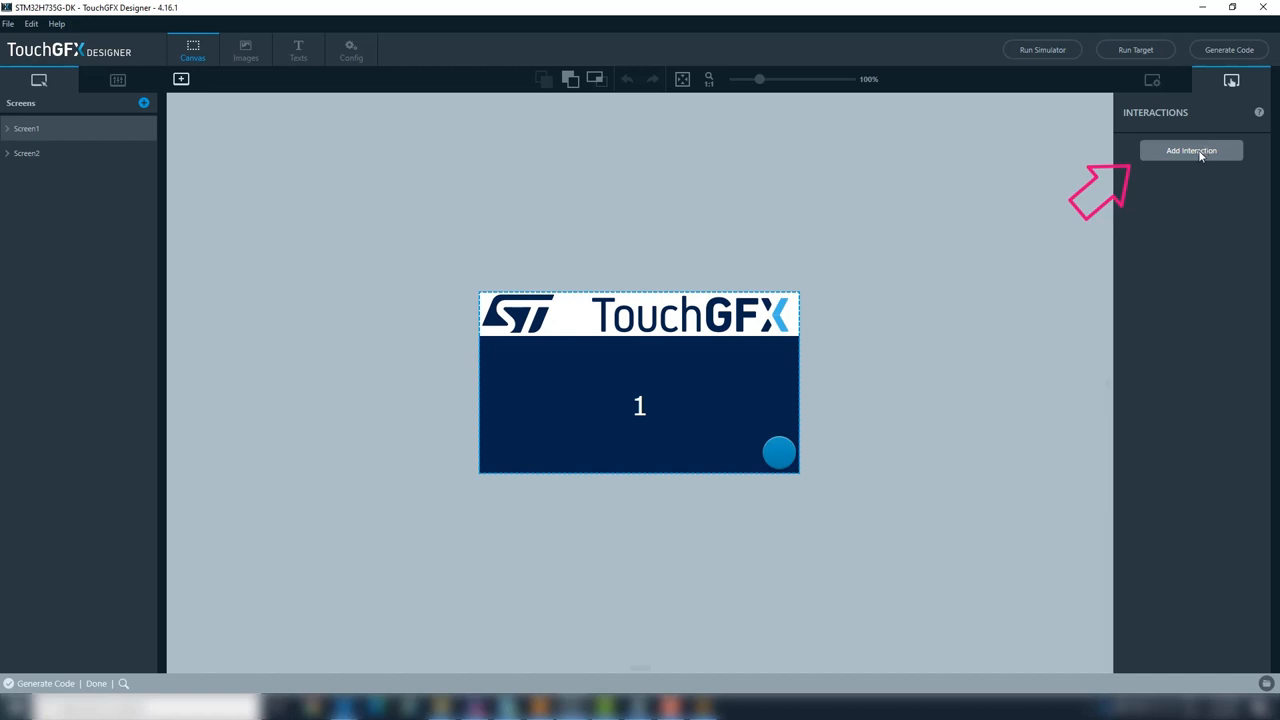
click(1192, 150)
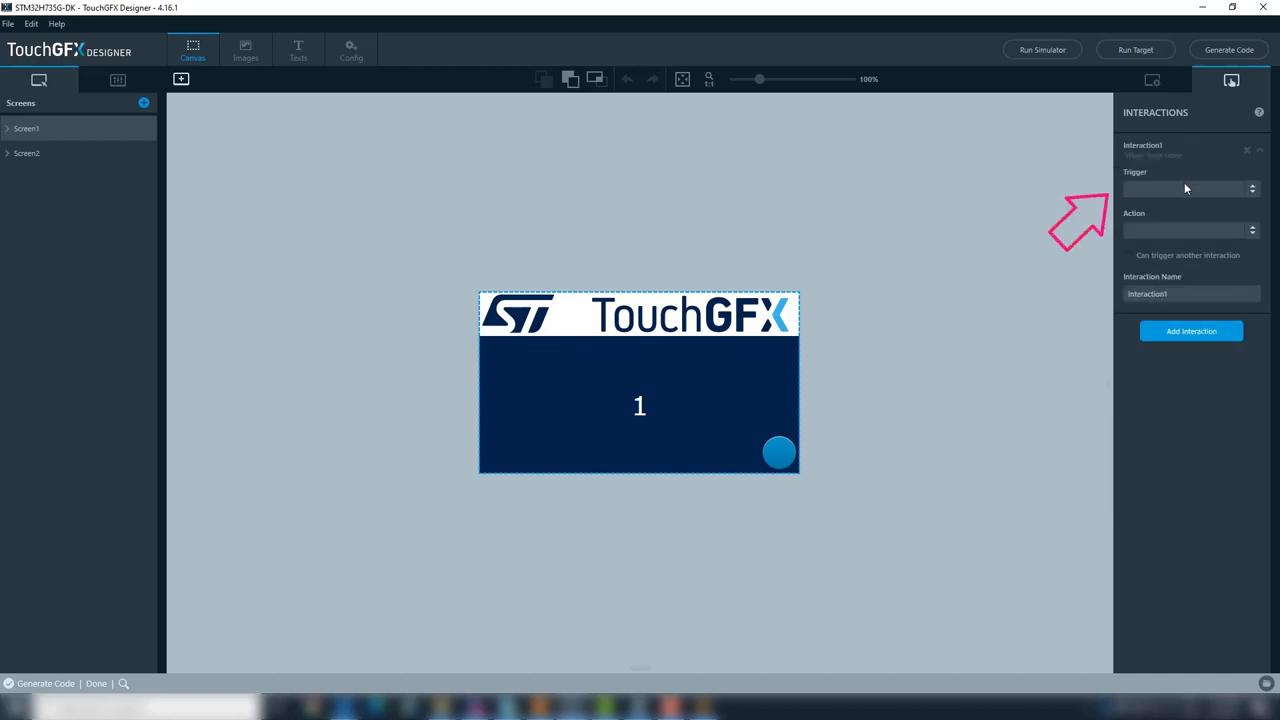
click(1184, 188)
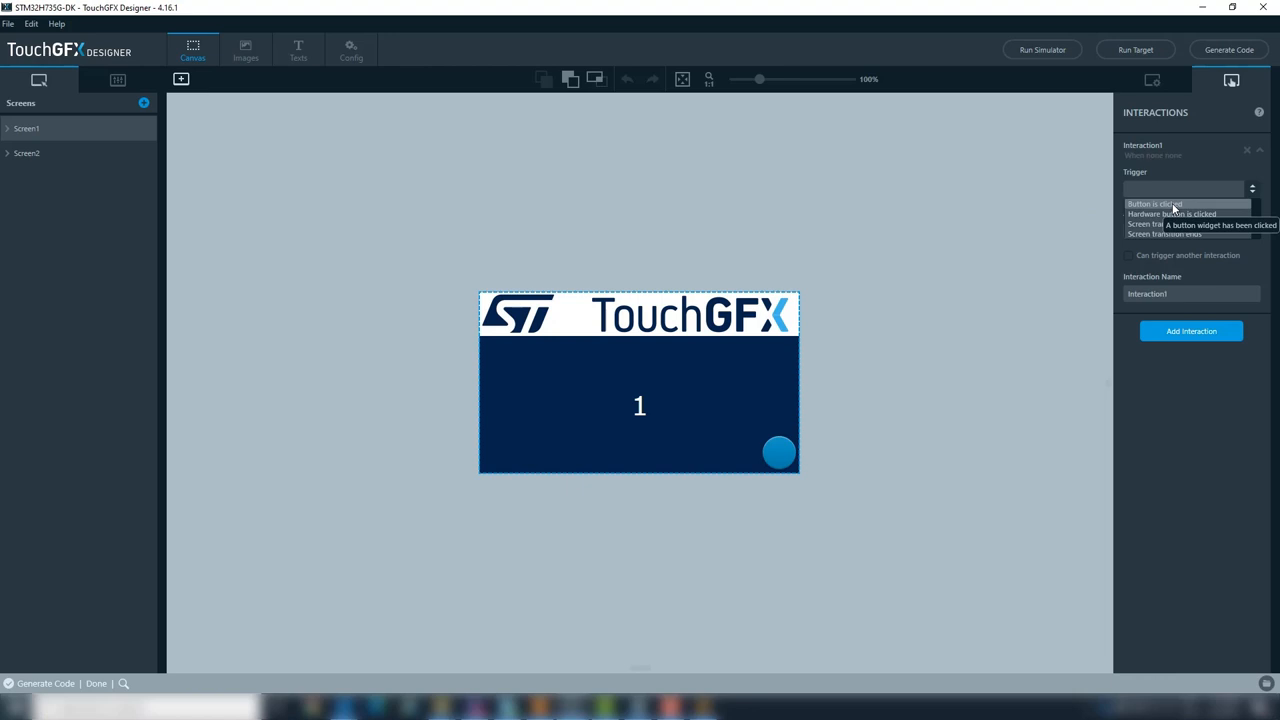
click(1154, 204)
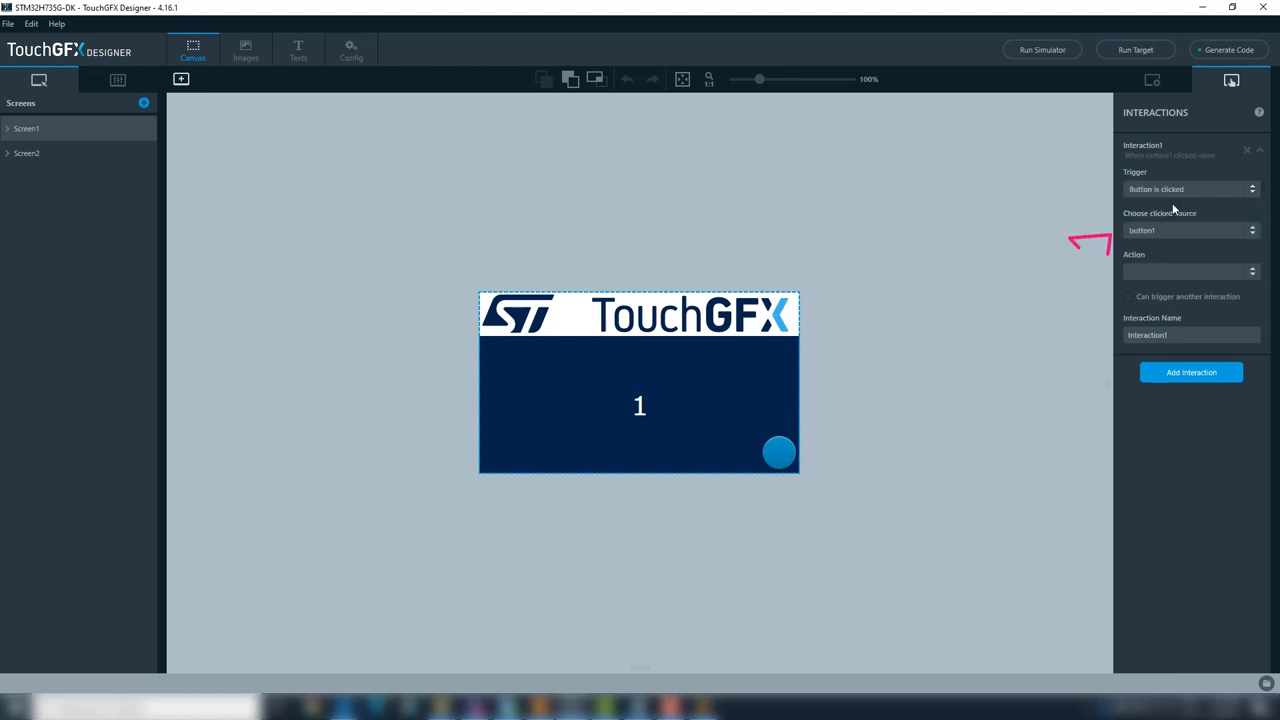
click(1190, 272)
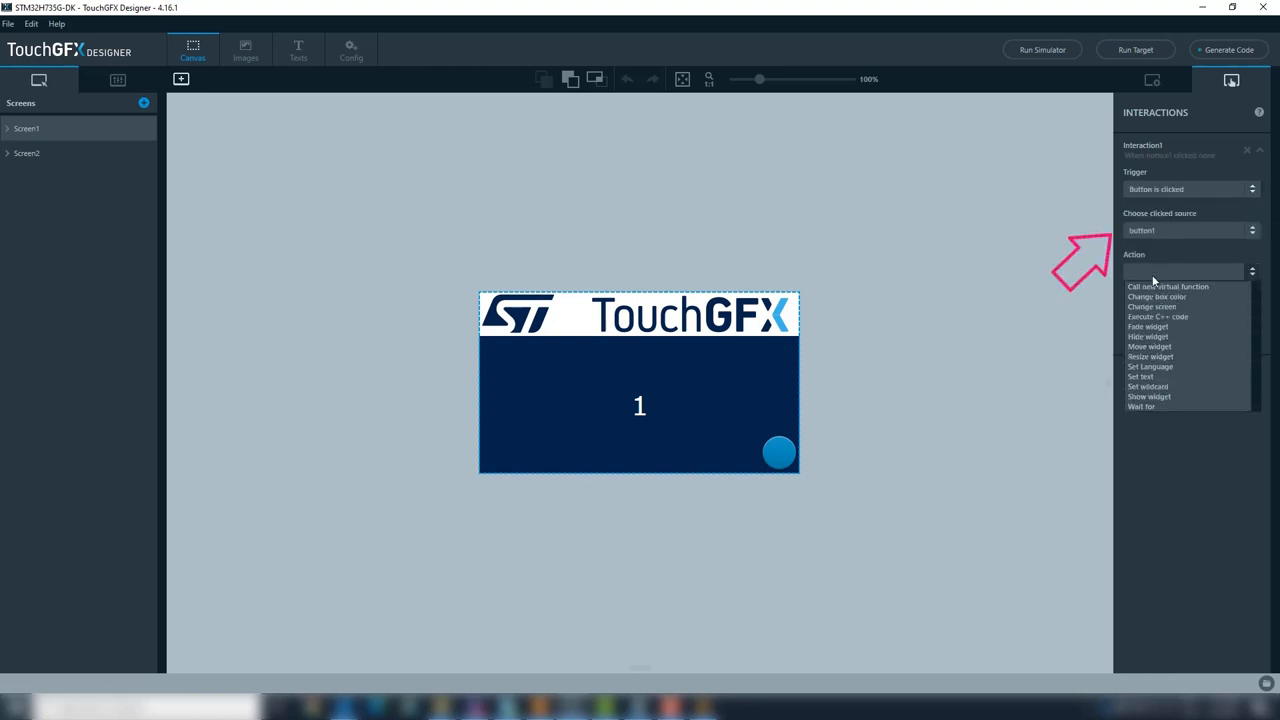
click(1152, 306)
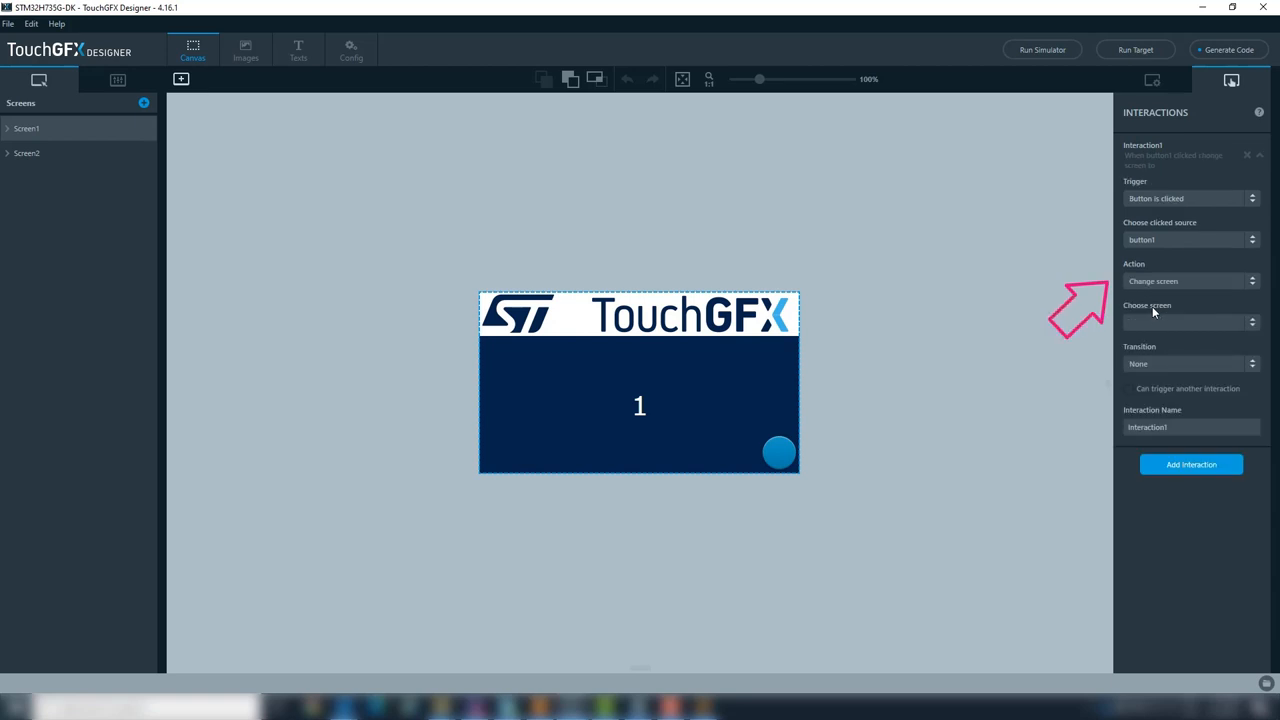
click(1190, 322)
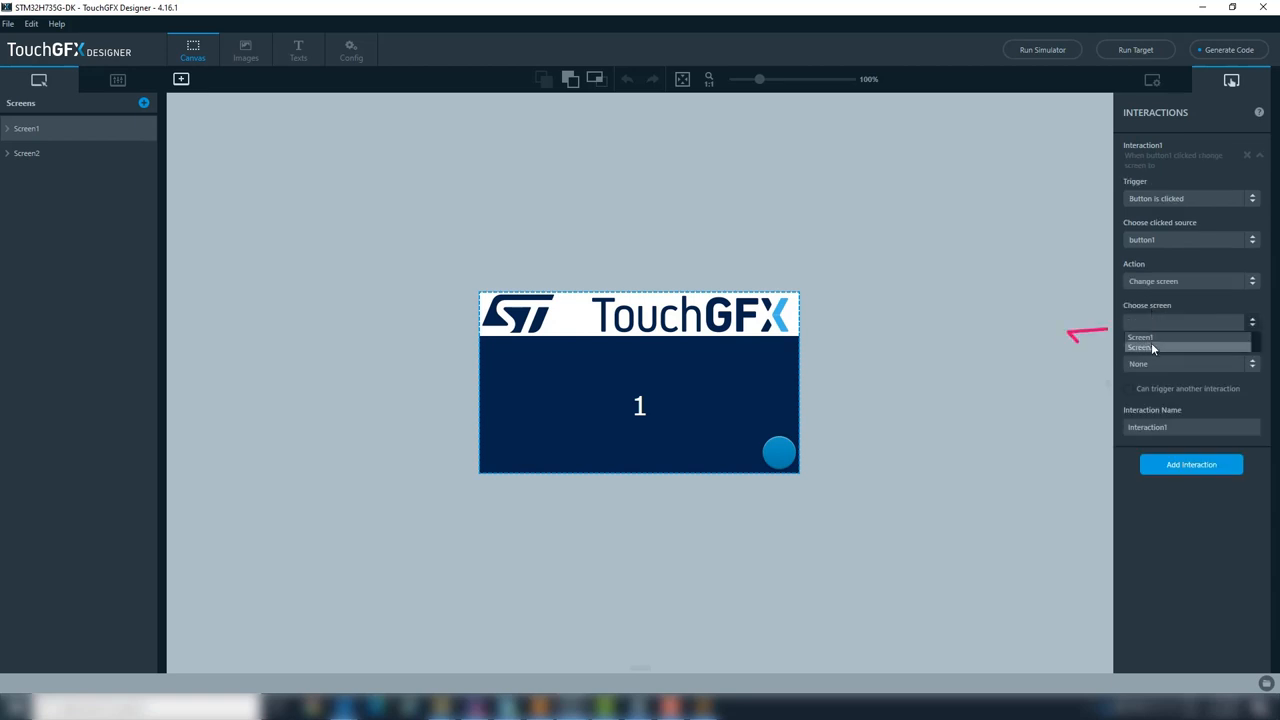
click(1184, 348)
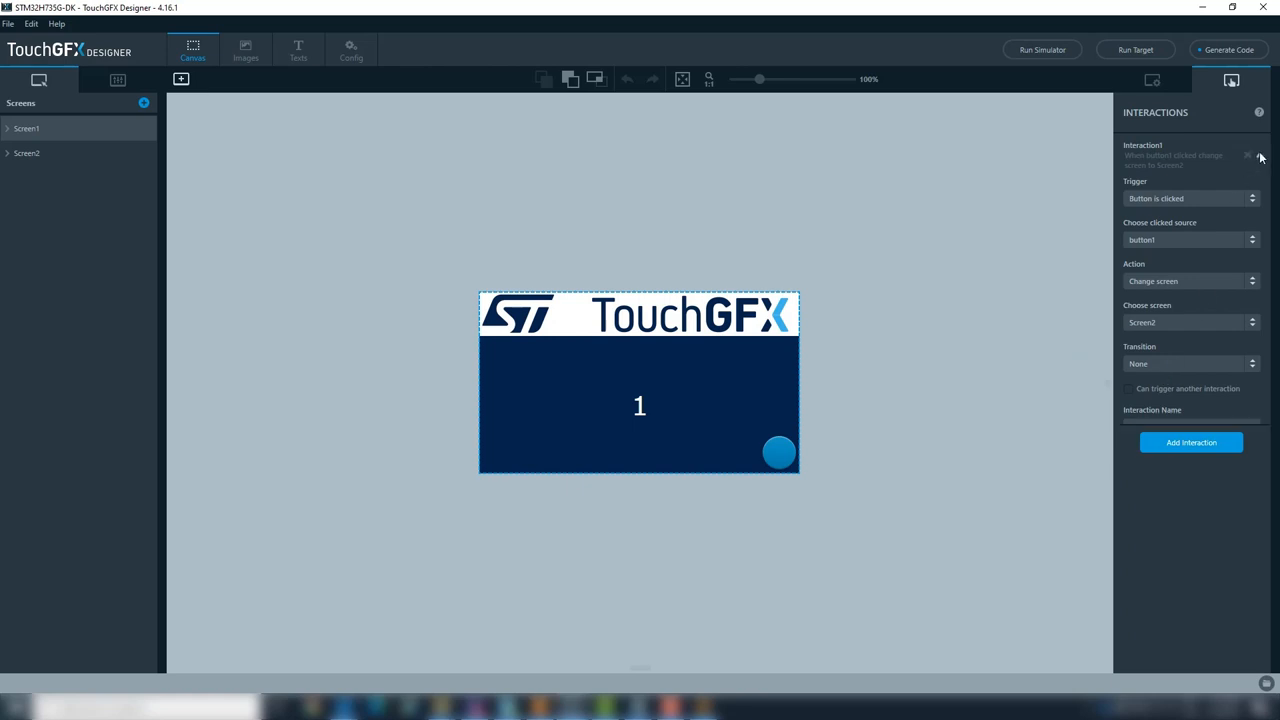
Step: Add an interaction: hardware key 0 HW_Push clicked triggers Change screen to Screen2
click(1192, 442)
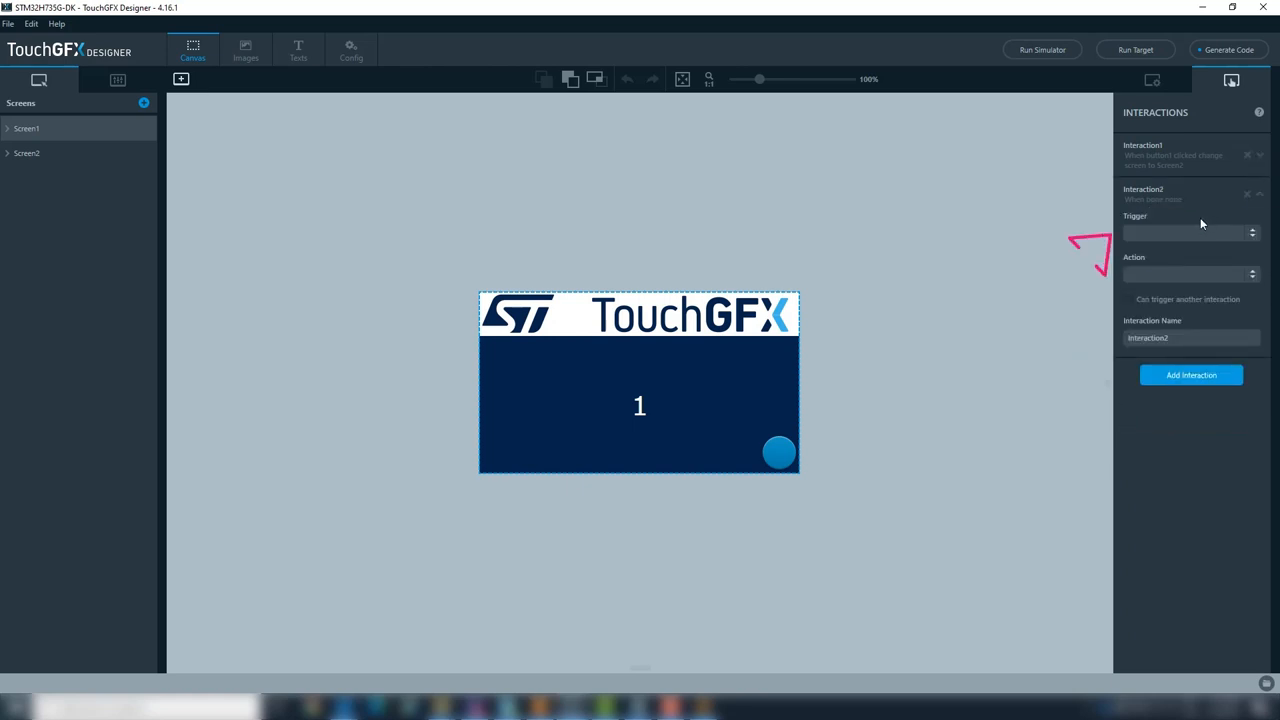
click(1190, 232)
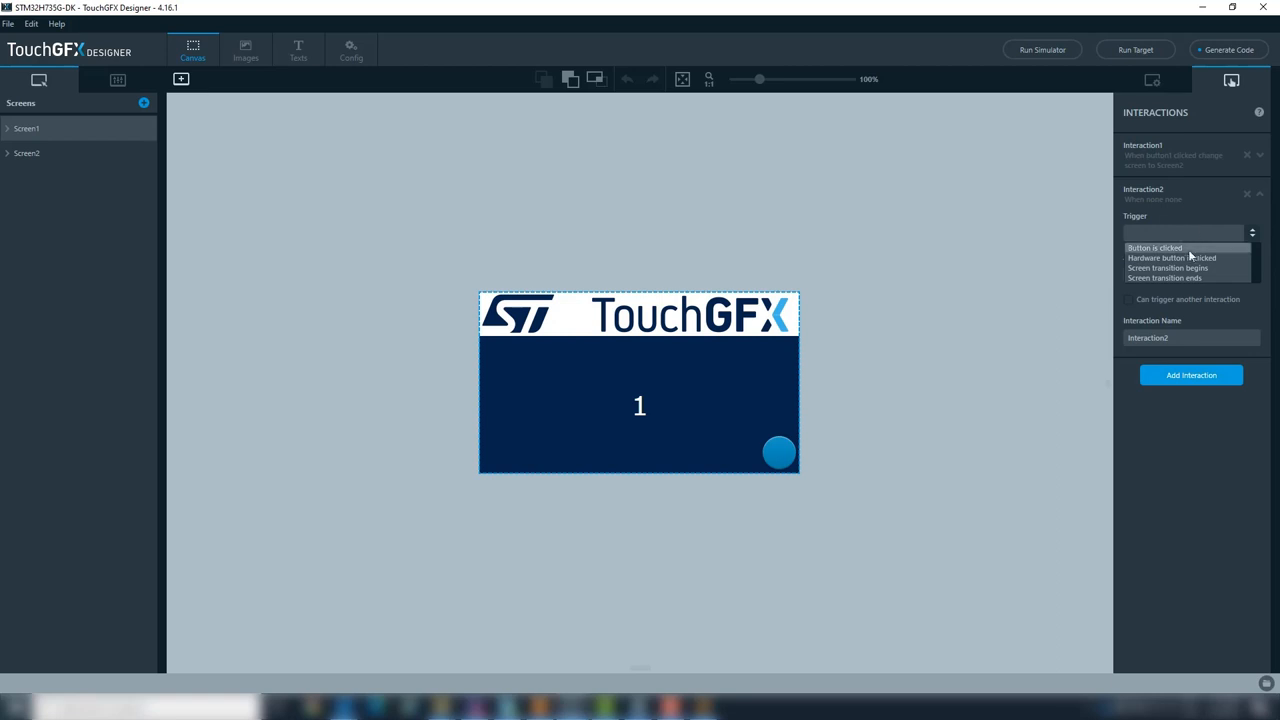
mouse_move(1188, 258)
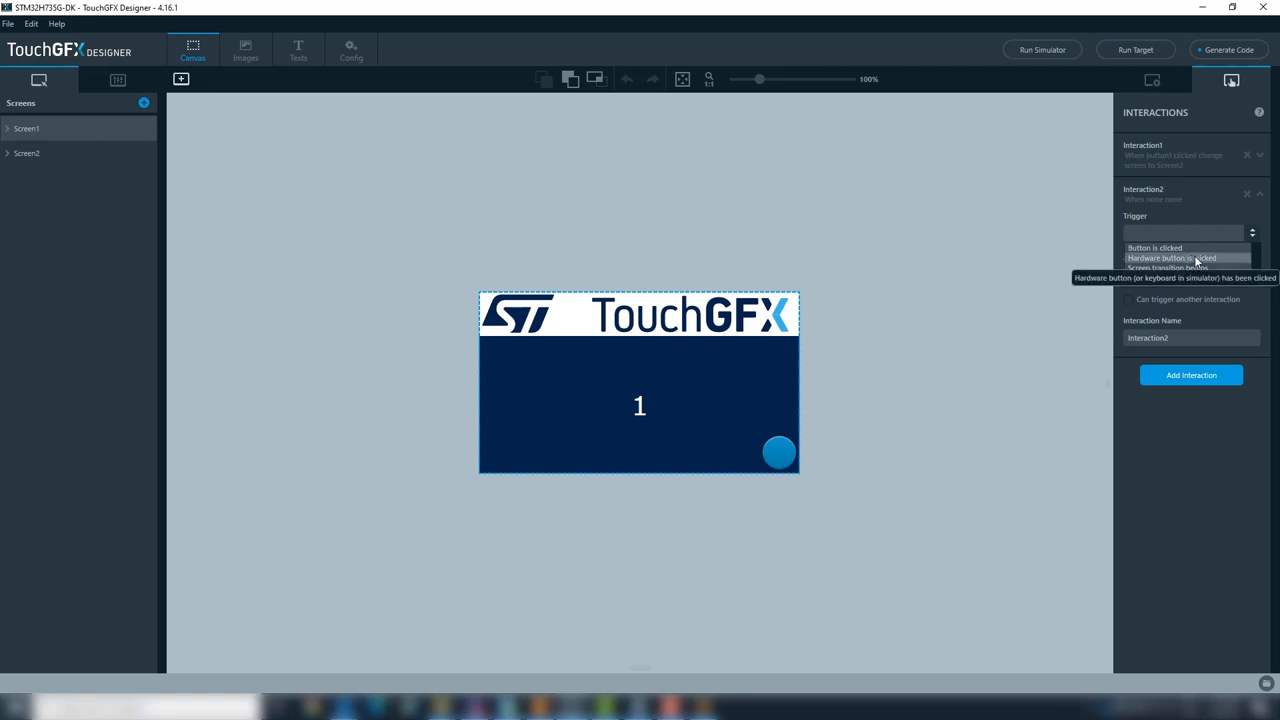
click(1170, 258)
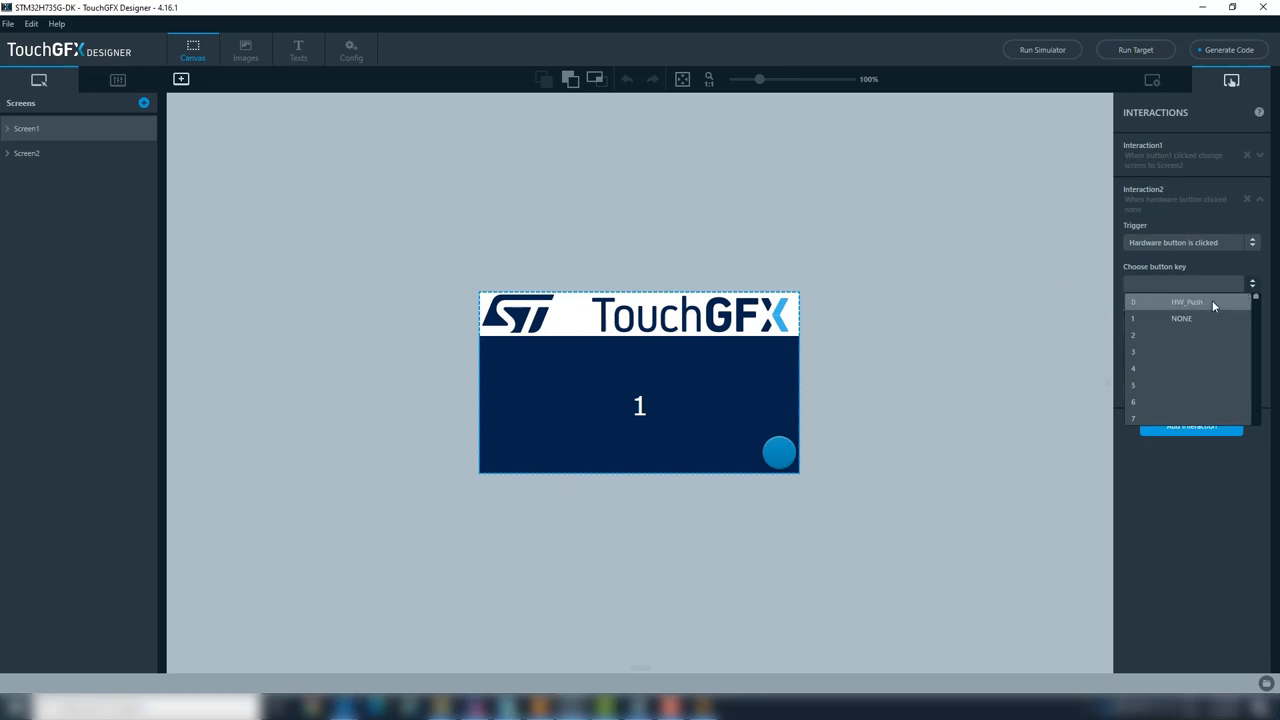
click(1188, 300)
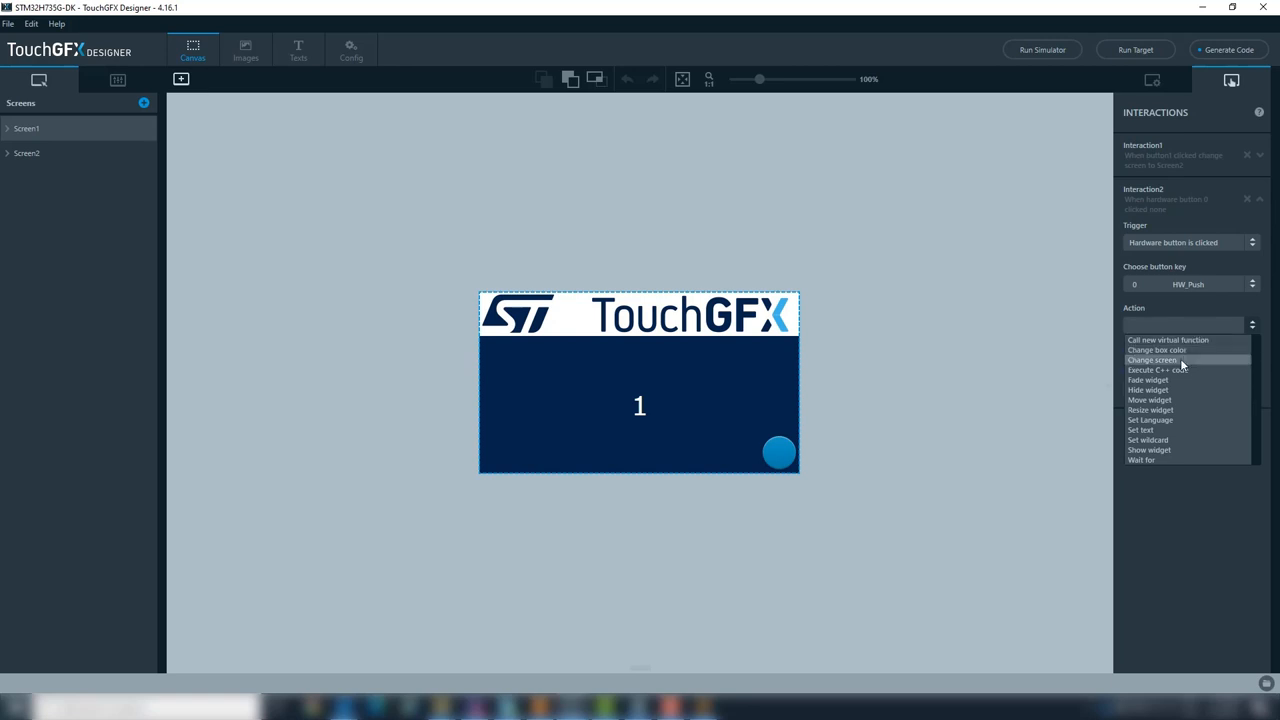
click(1154, 360)
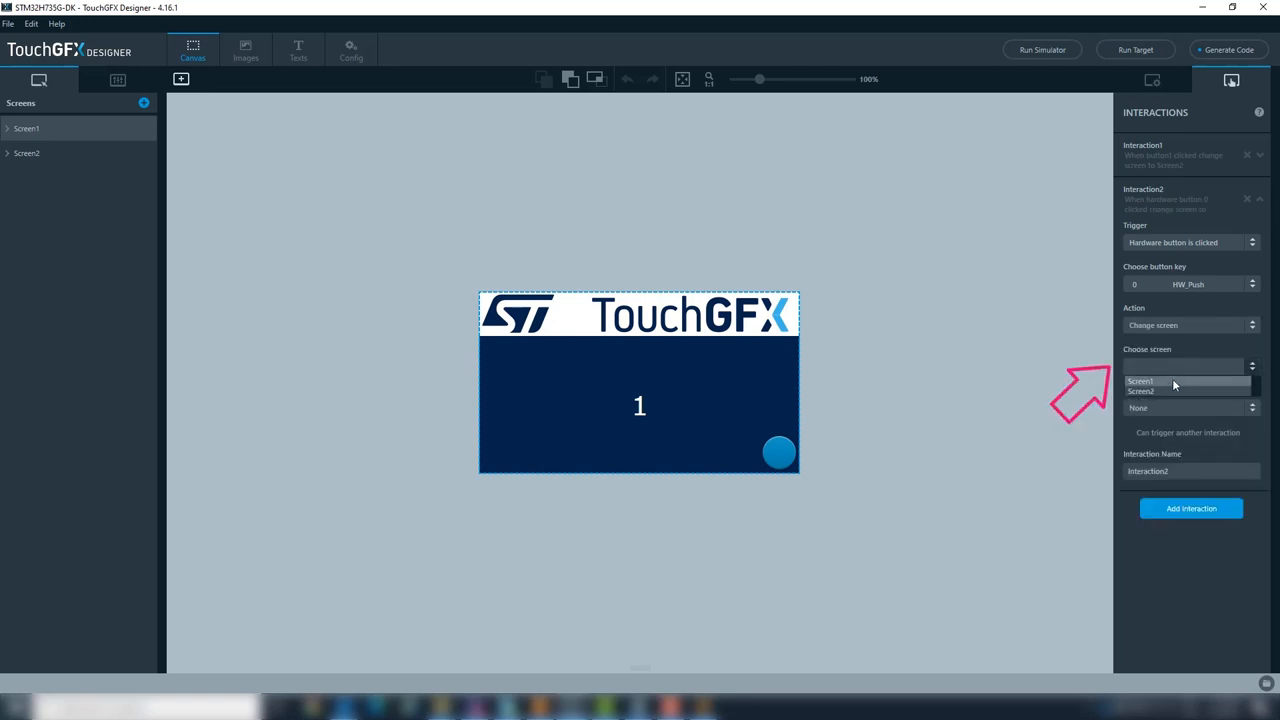
click(1142, 390)
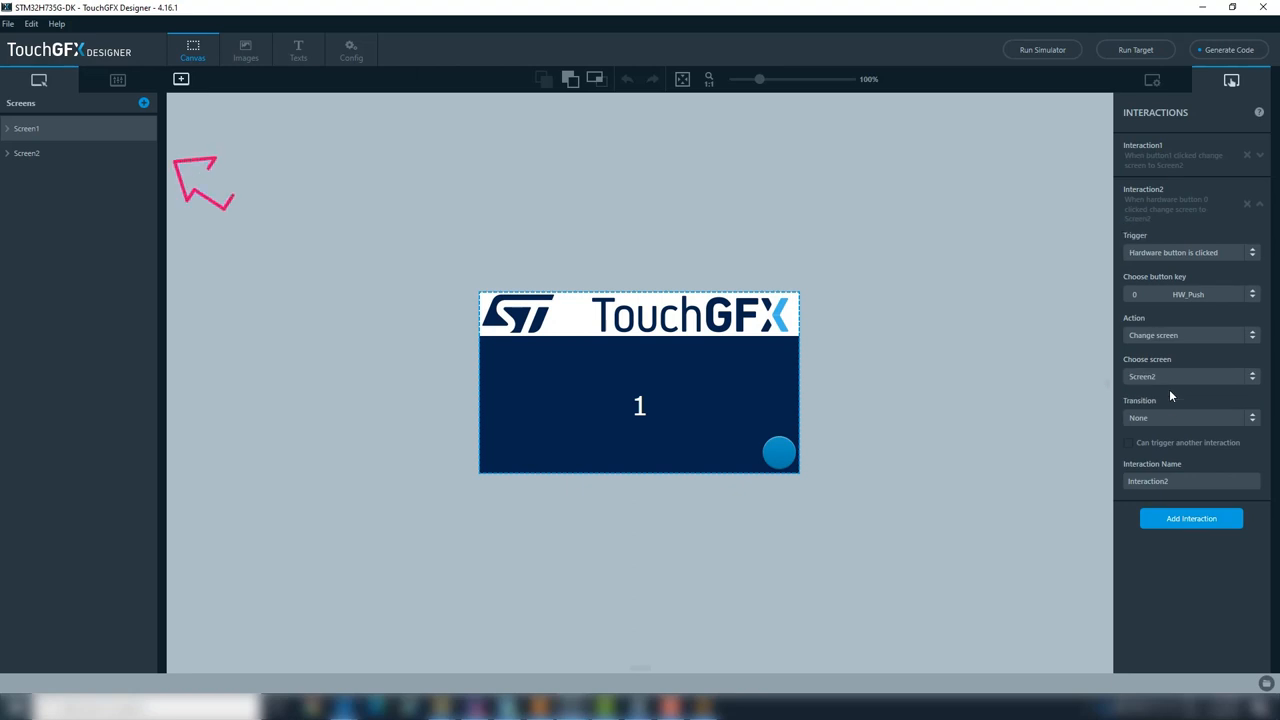
Step: On Screen2, add a Button is clicked interaction that changes screen back to Screen1
click(26, 152)
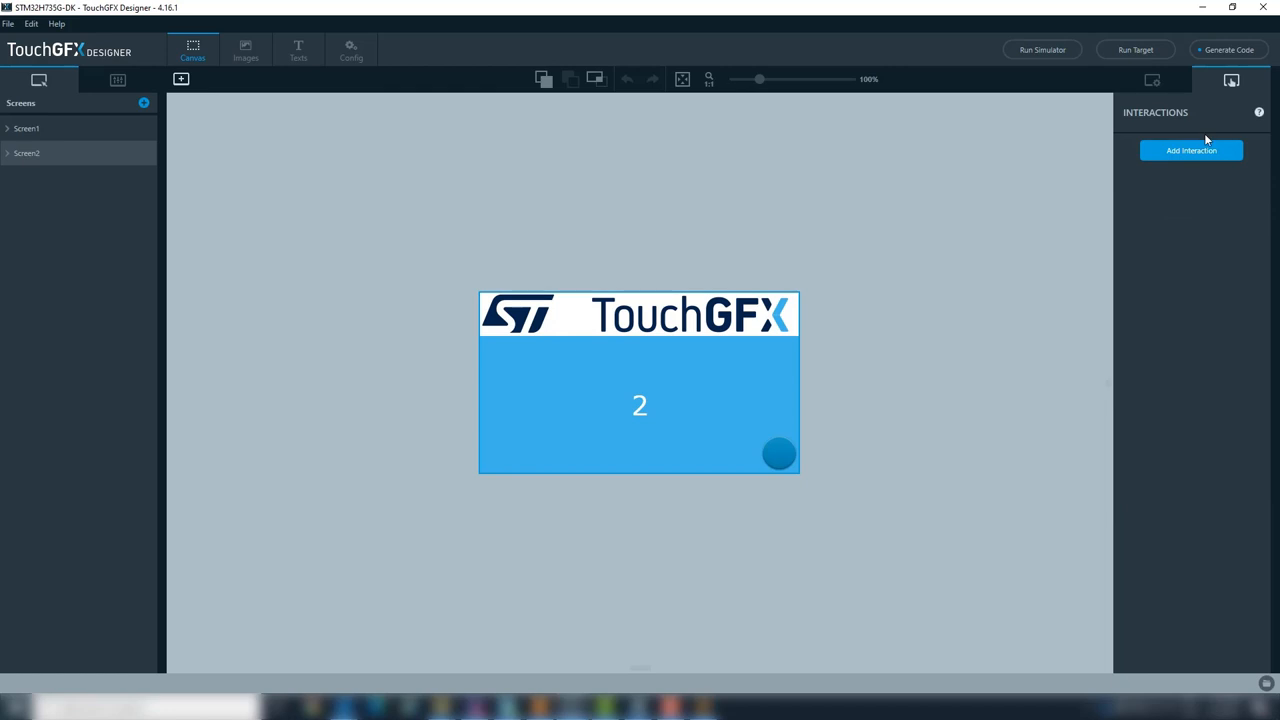
click(1192, 150)
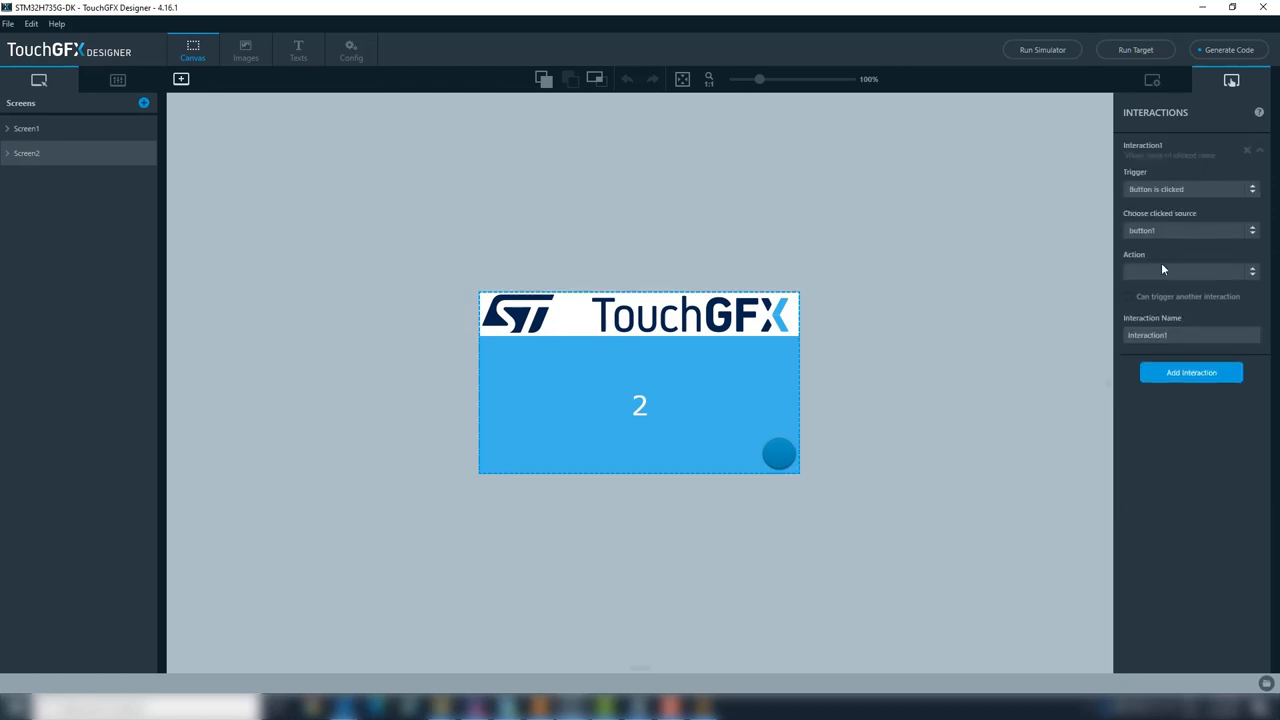
click(1188, 272)
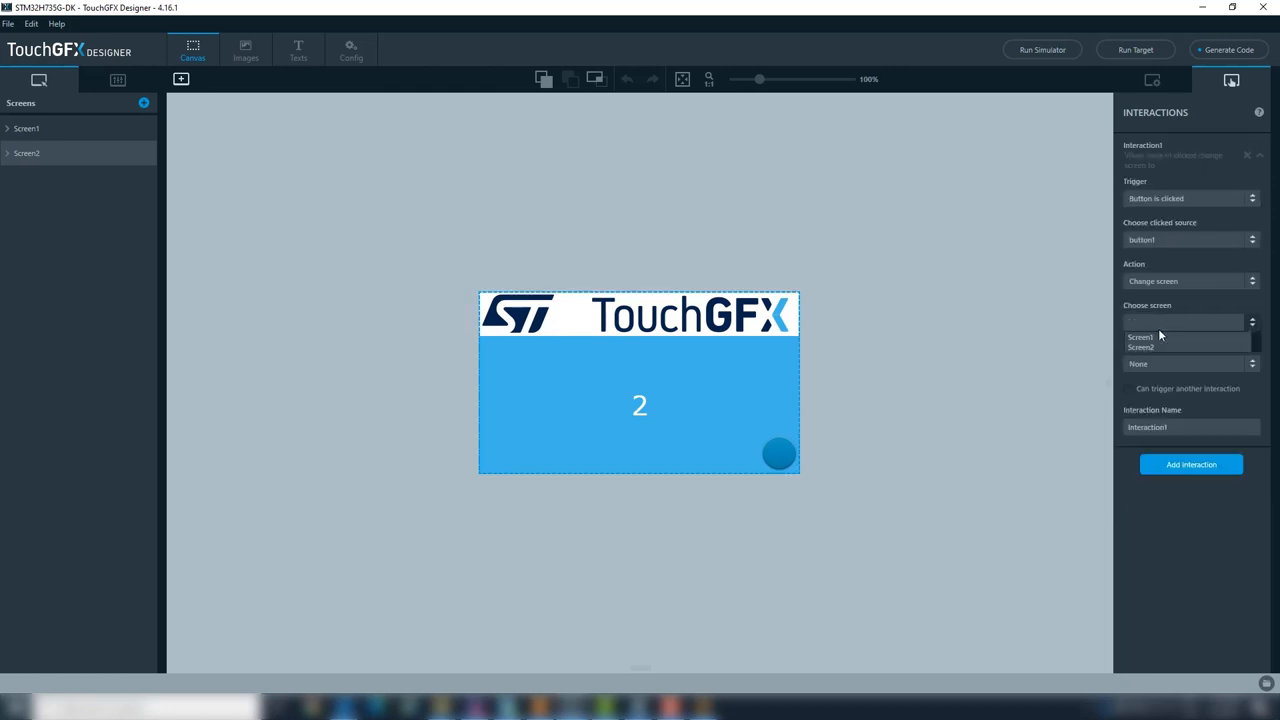
click(1140, 336)
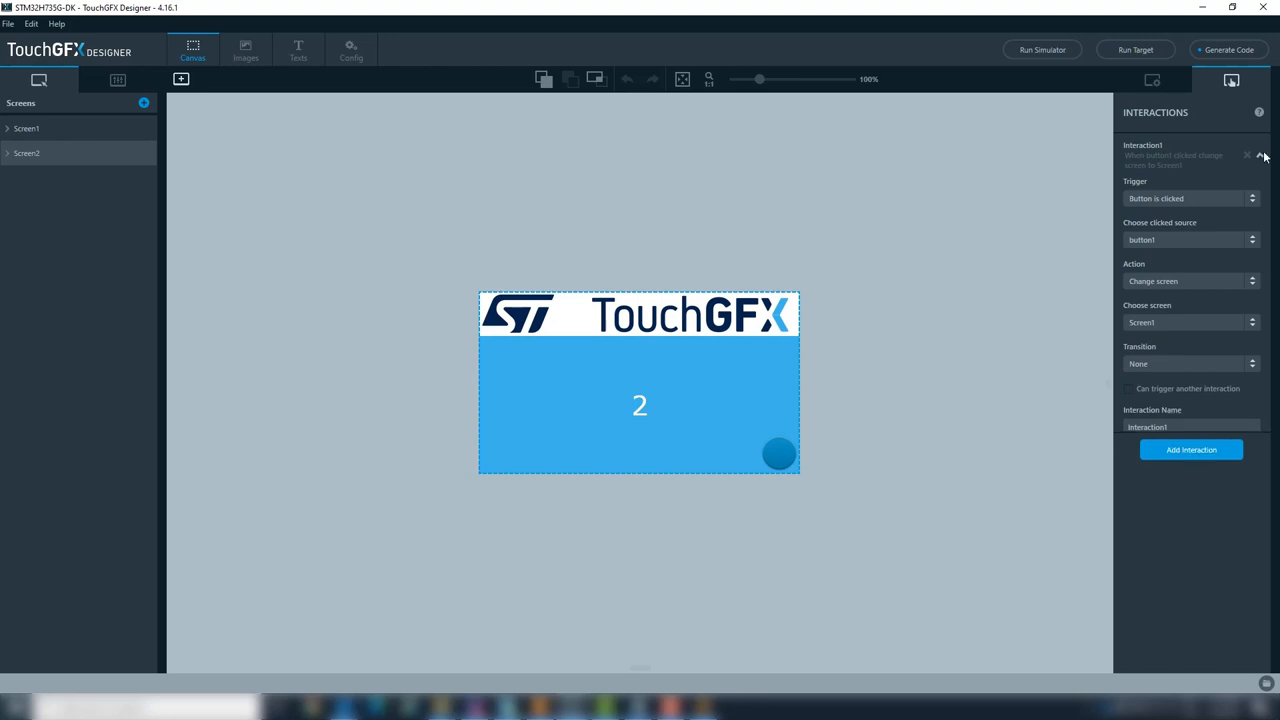
Step: Add a second interaction triggered by hardware key 0 HW_Push, also changing to Screen1
click(1190, 448)
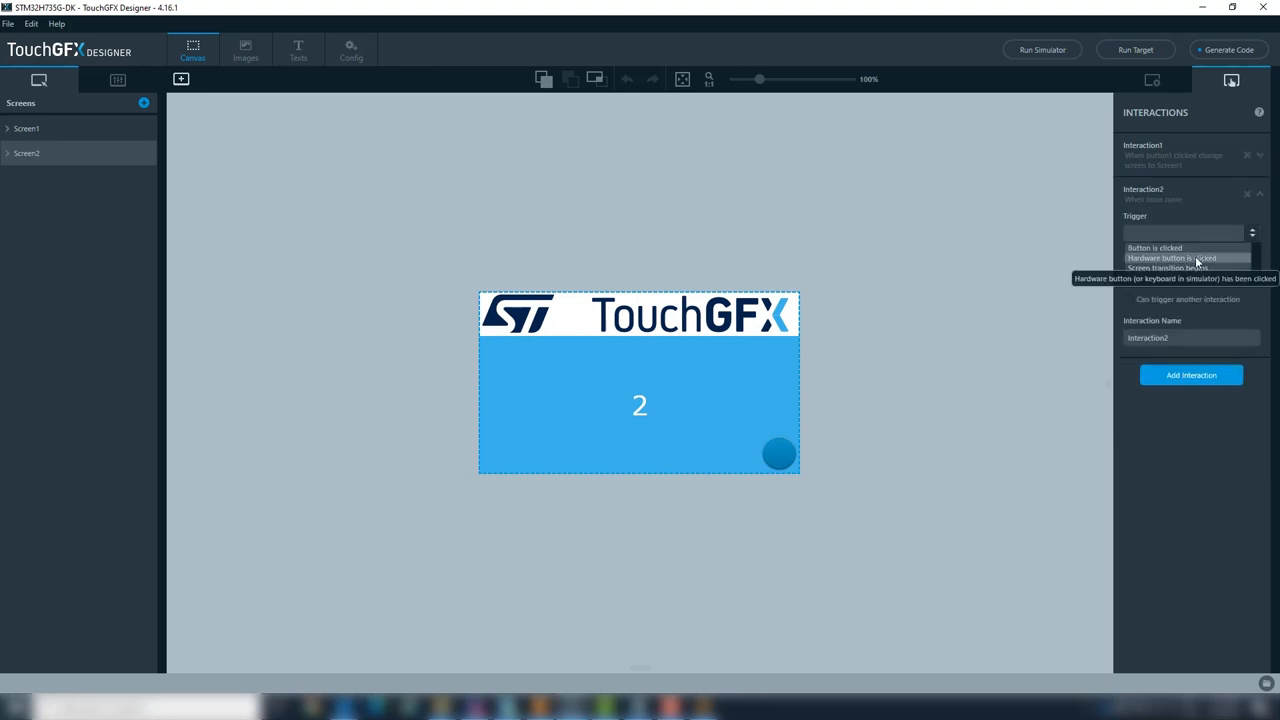
click(1170, 256)
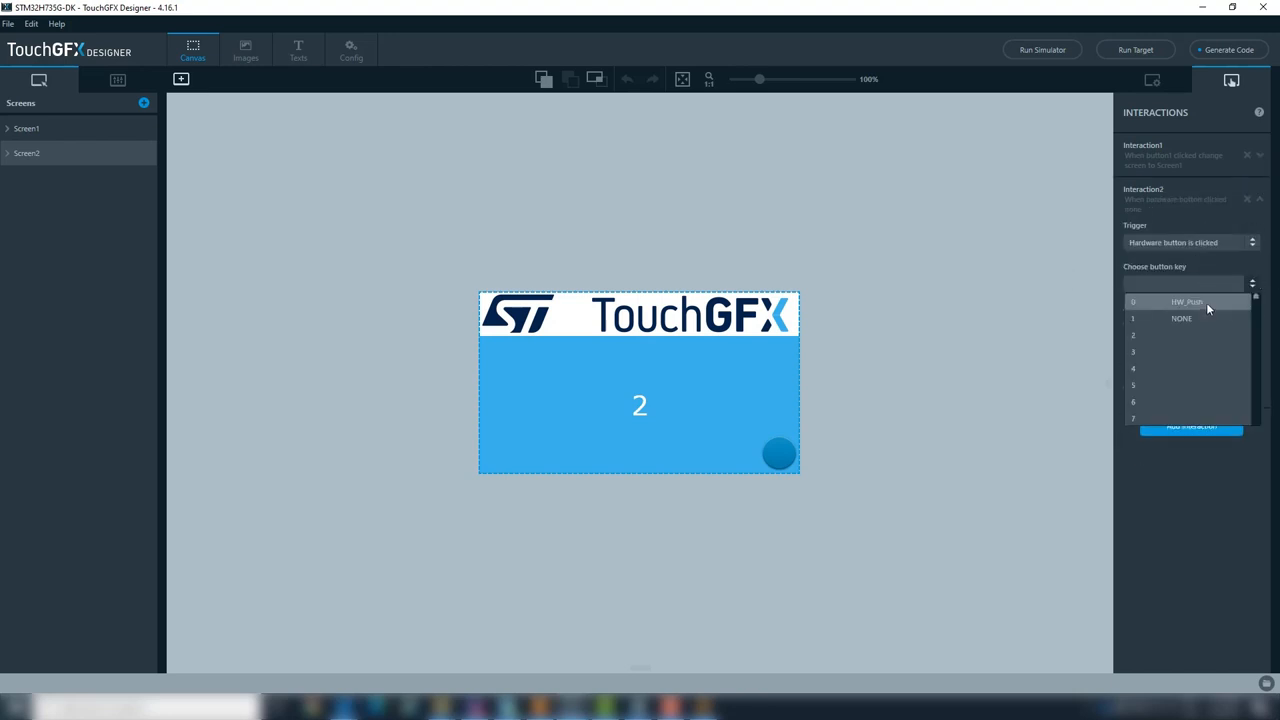
click(1186, 300)
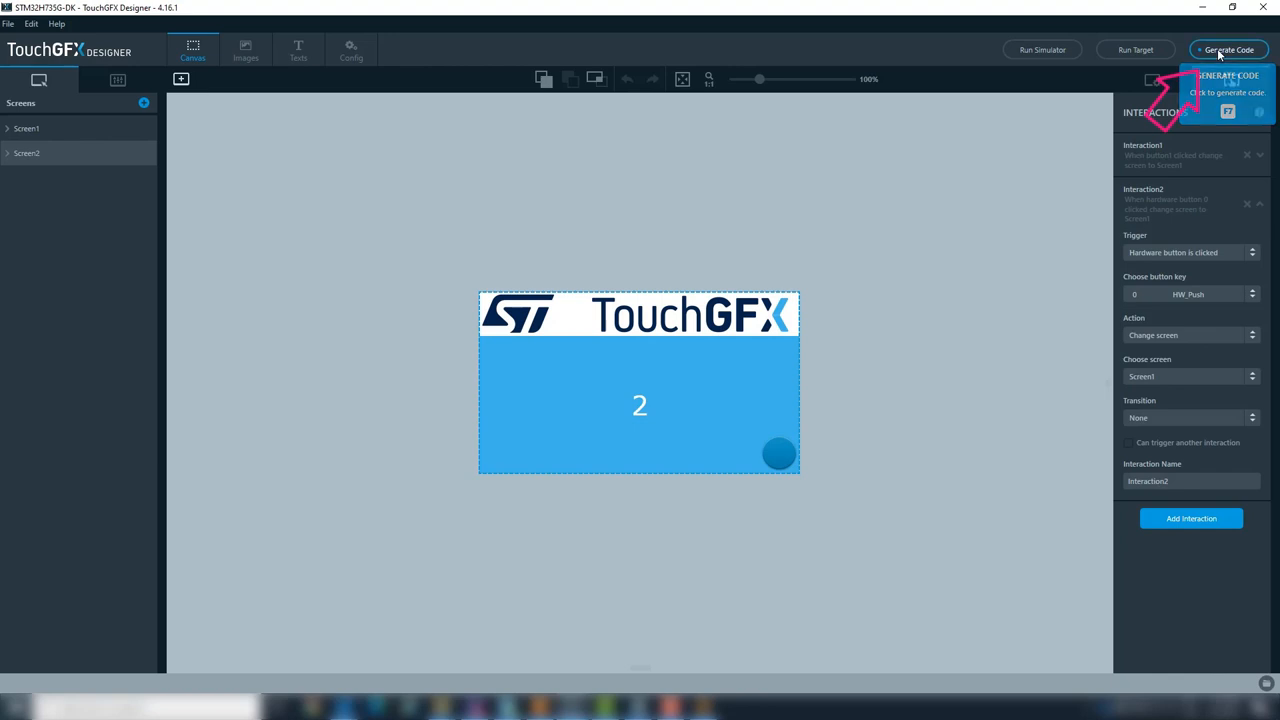
Step: Generate code for the project with both screens' button and hardware-key interactions
click(1228, 48)
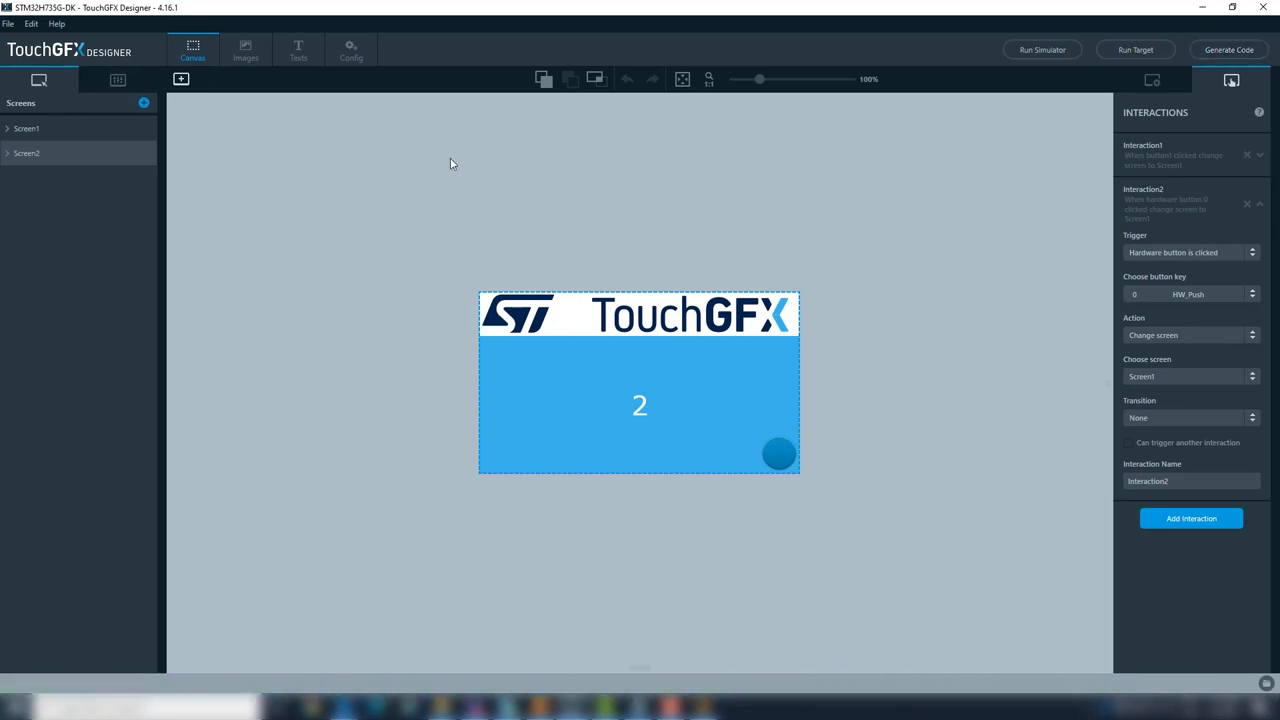
mouse_move(1078, 530)
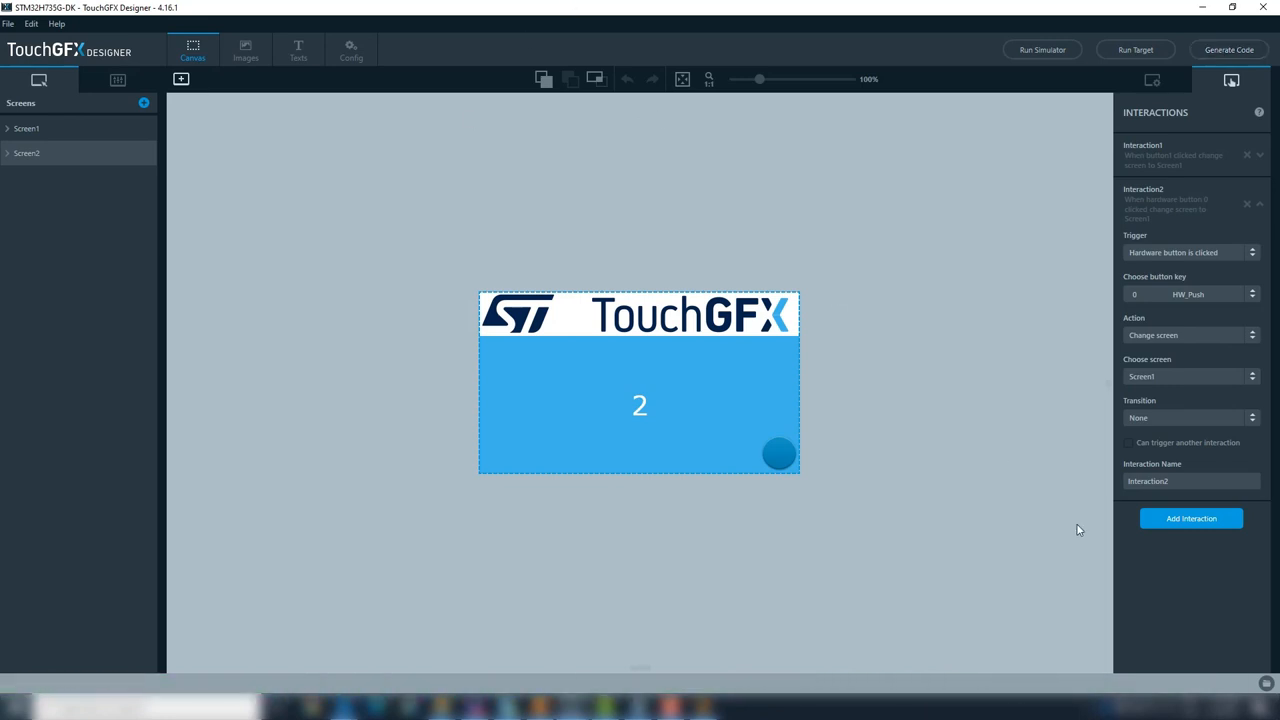
mouse_move(350, 500)
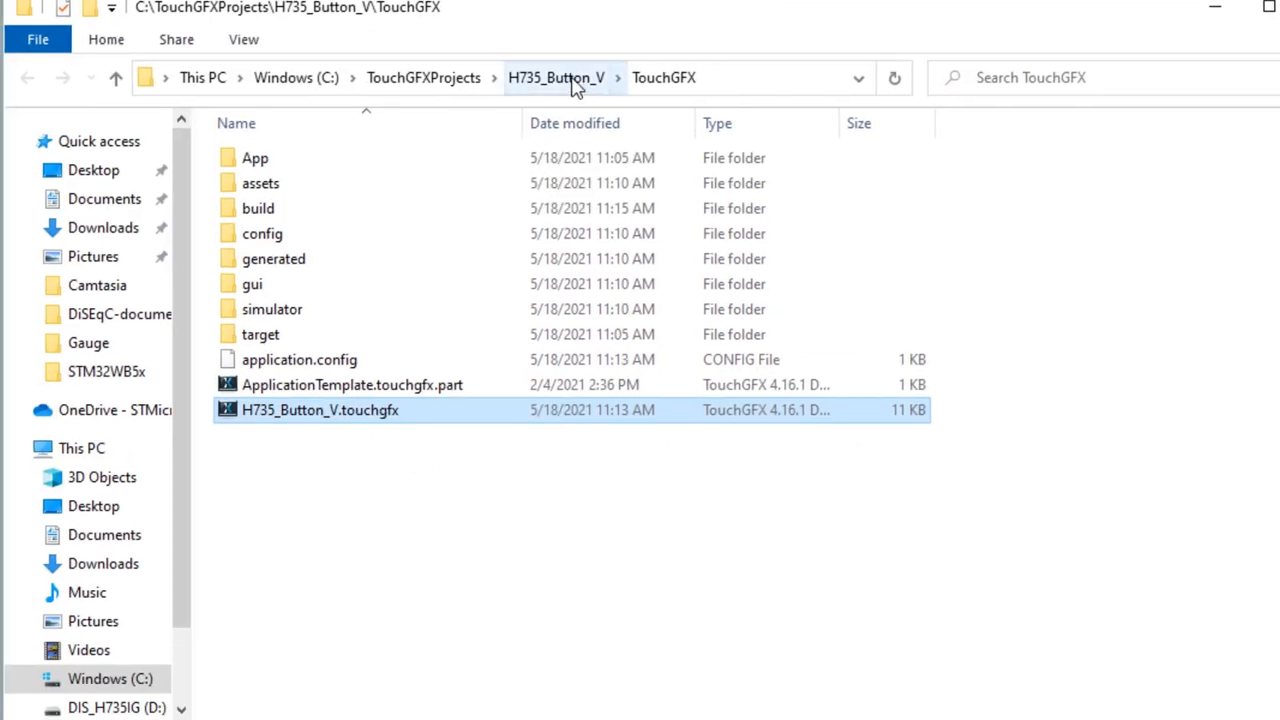
Step: Navigate up to the H735_Button_V project root via the address bar breadcrumb
click(556, 76)
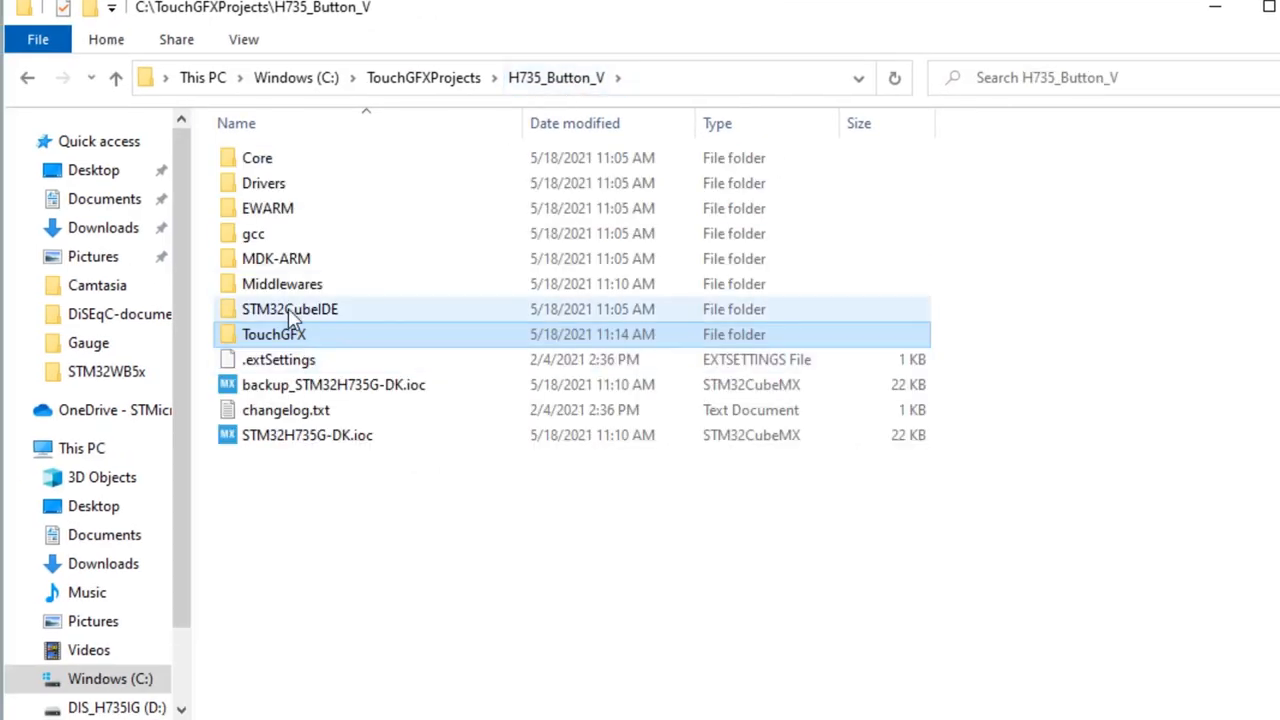